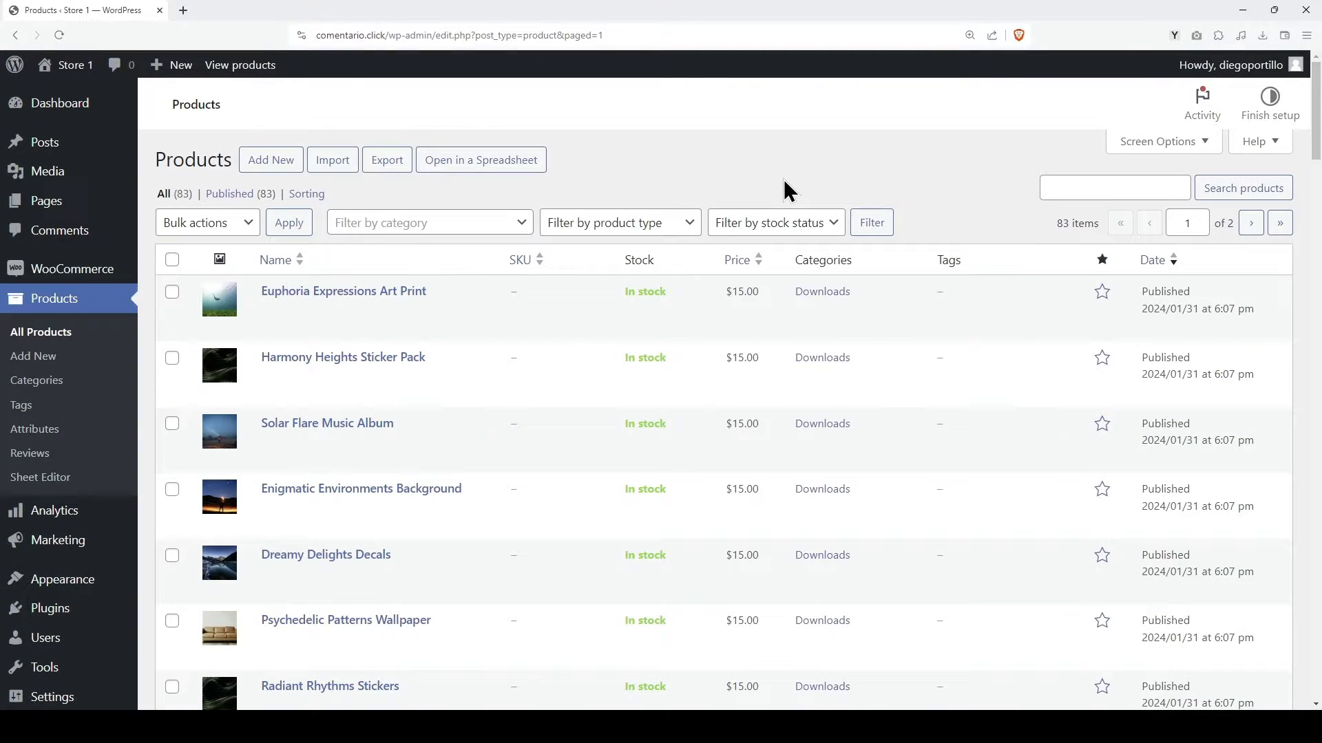
Change Euphoria Expressions Art Print's regular price to 50, update it, and return to All Products.
click(343, 292)
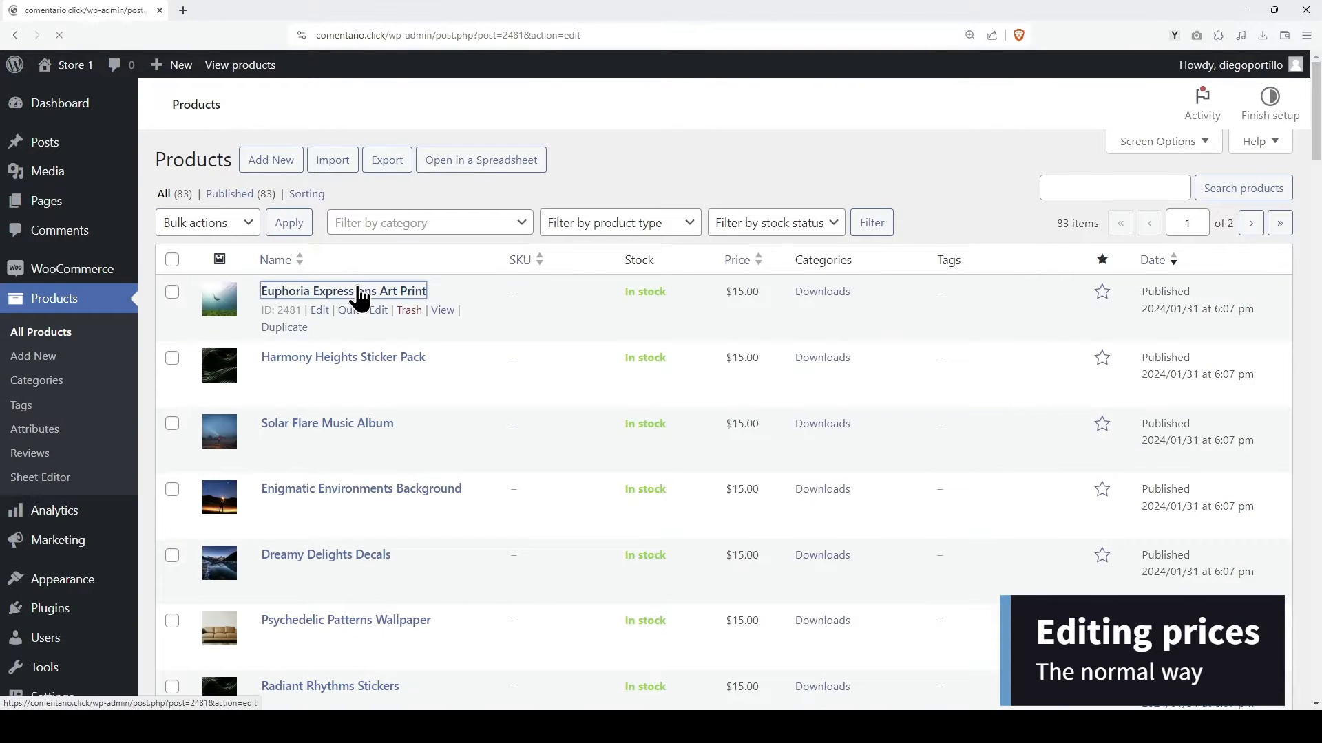
click(343, 291)
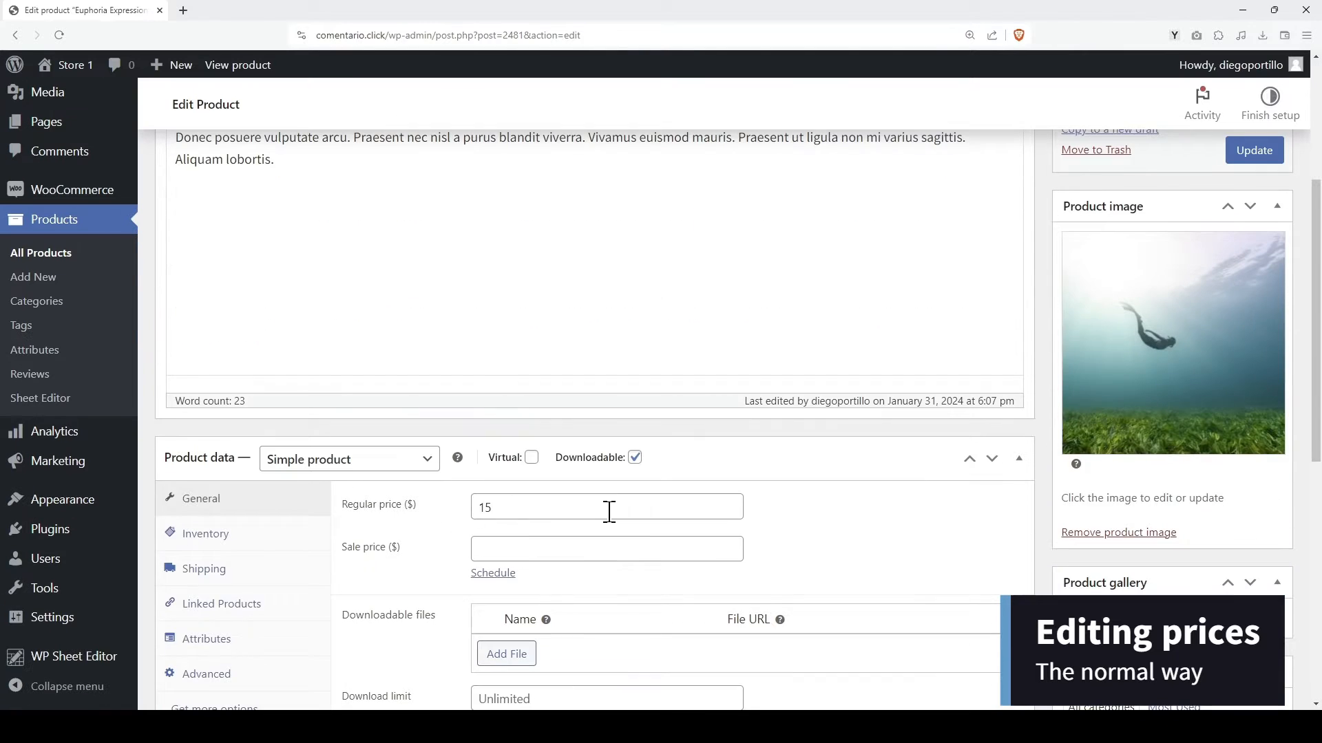
text(50)
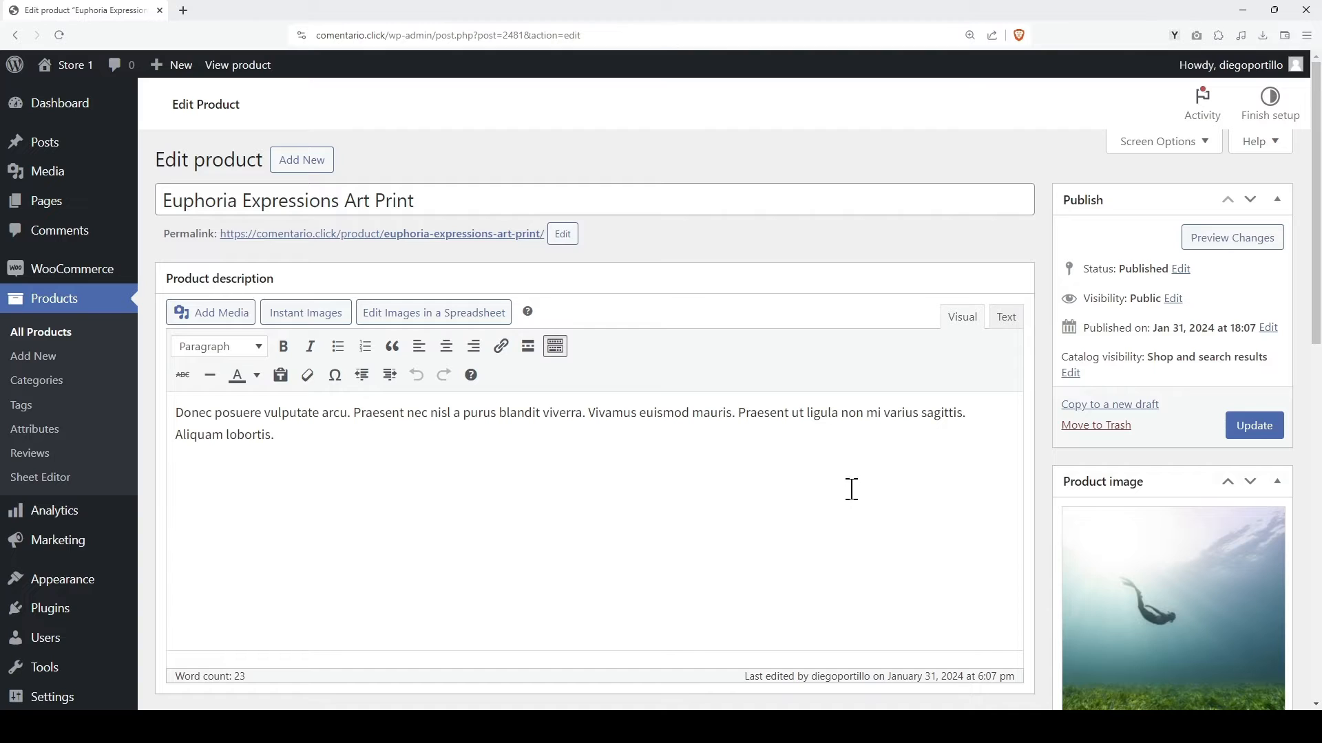
click(1254, 426)
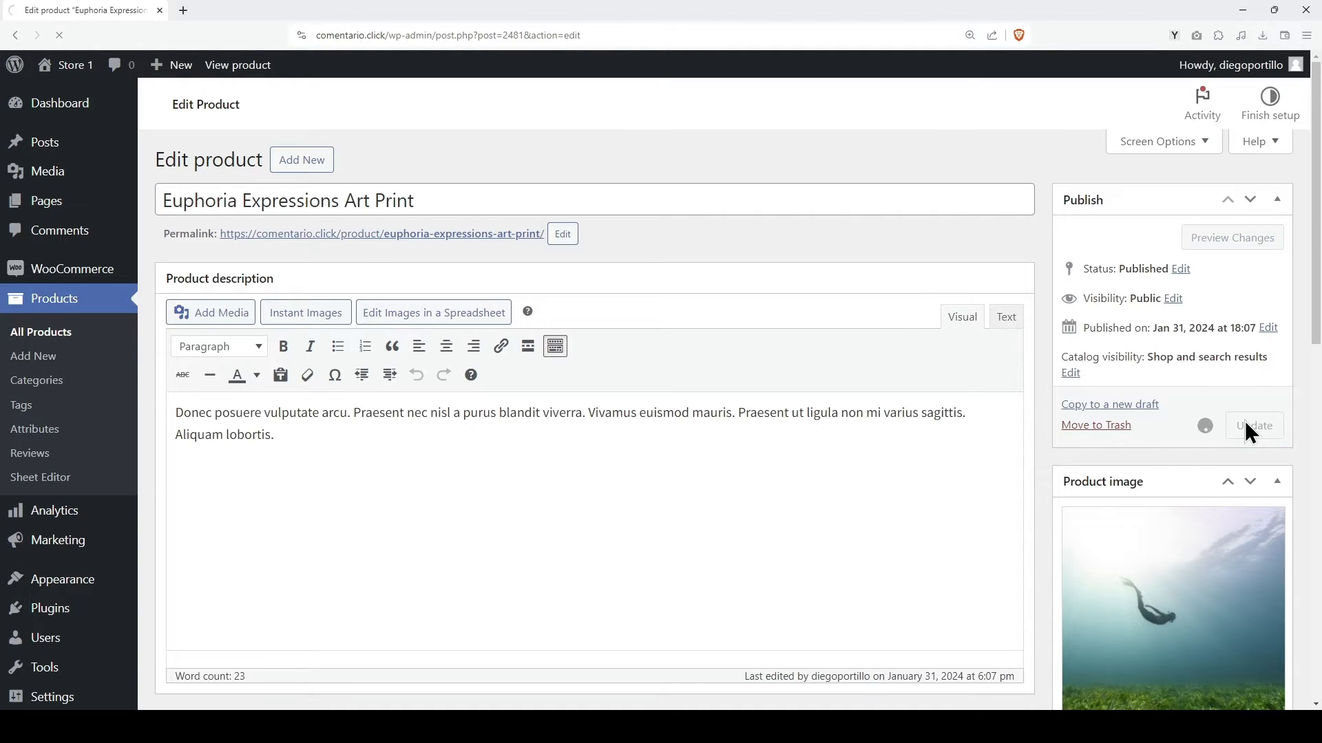
click(1253, 425)
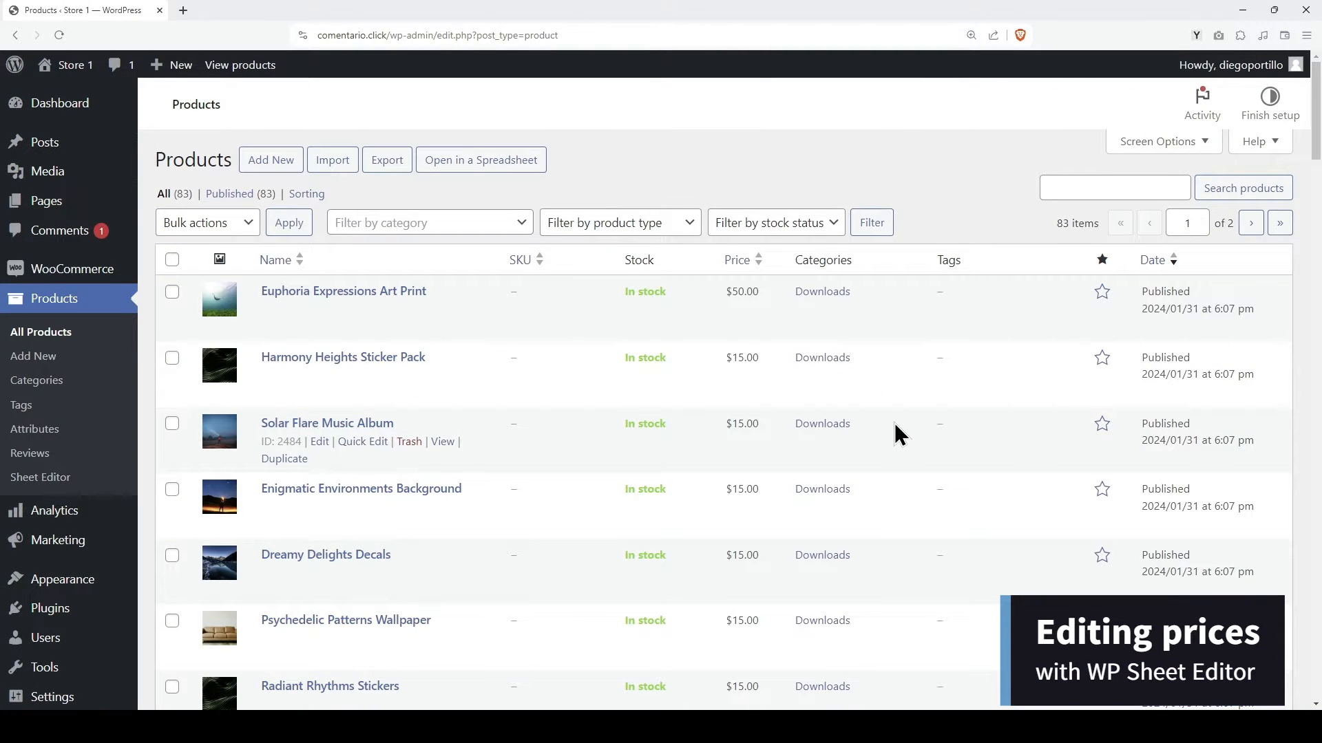
In the spreadsheet, price Harmony Heights Sticker Pack at 30, fill rows 2–7 with 45, and save.
click(480, 159)
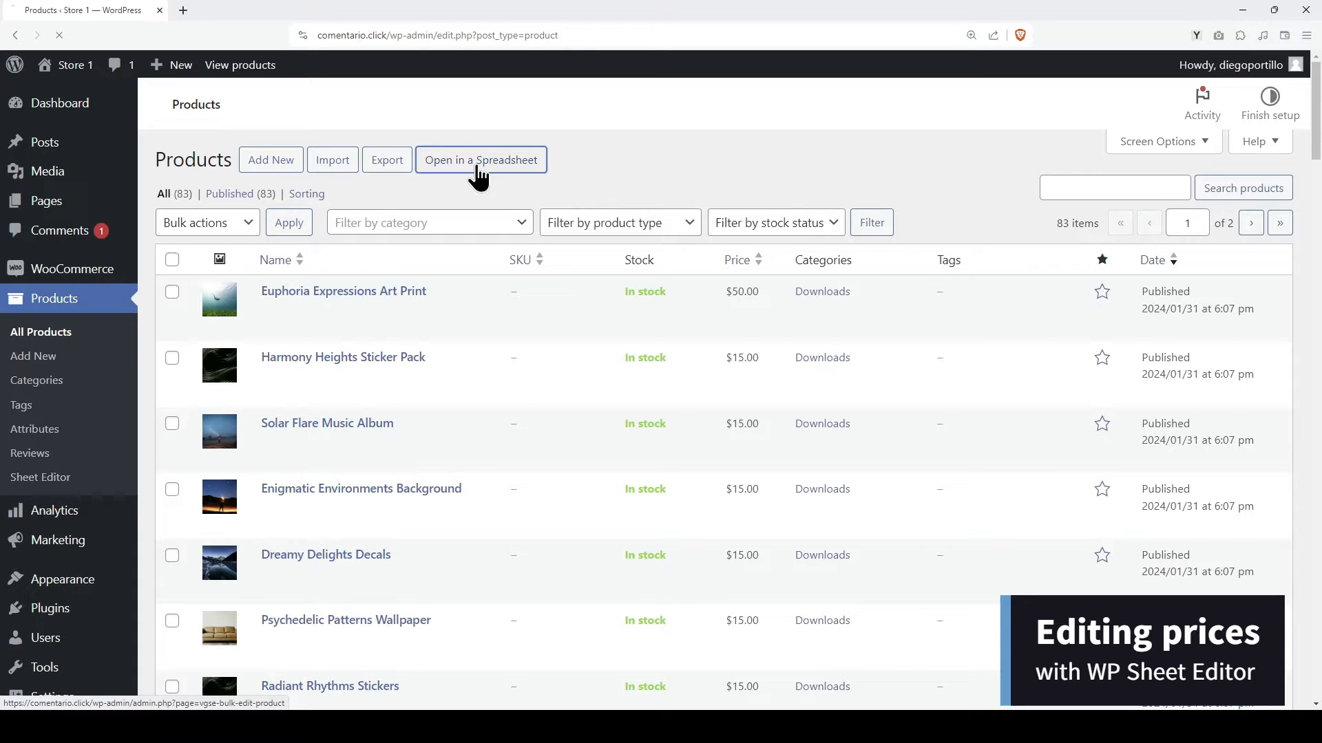
click(480, 160)
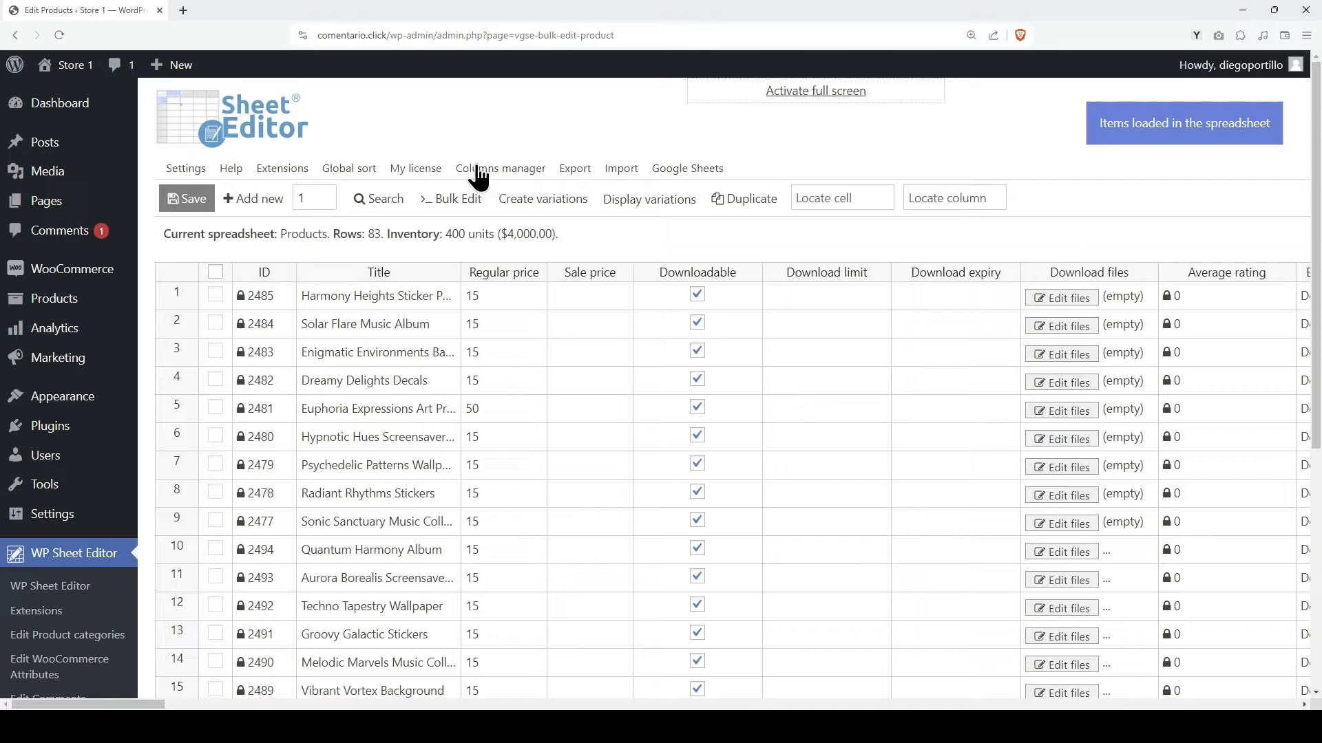
mouse_move(1204, 344)
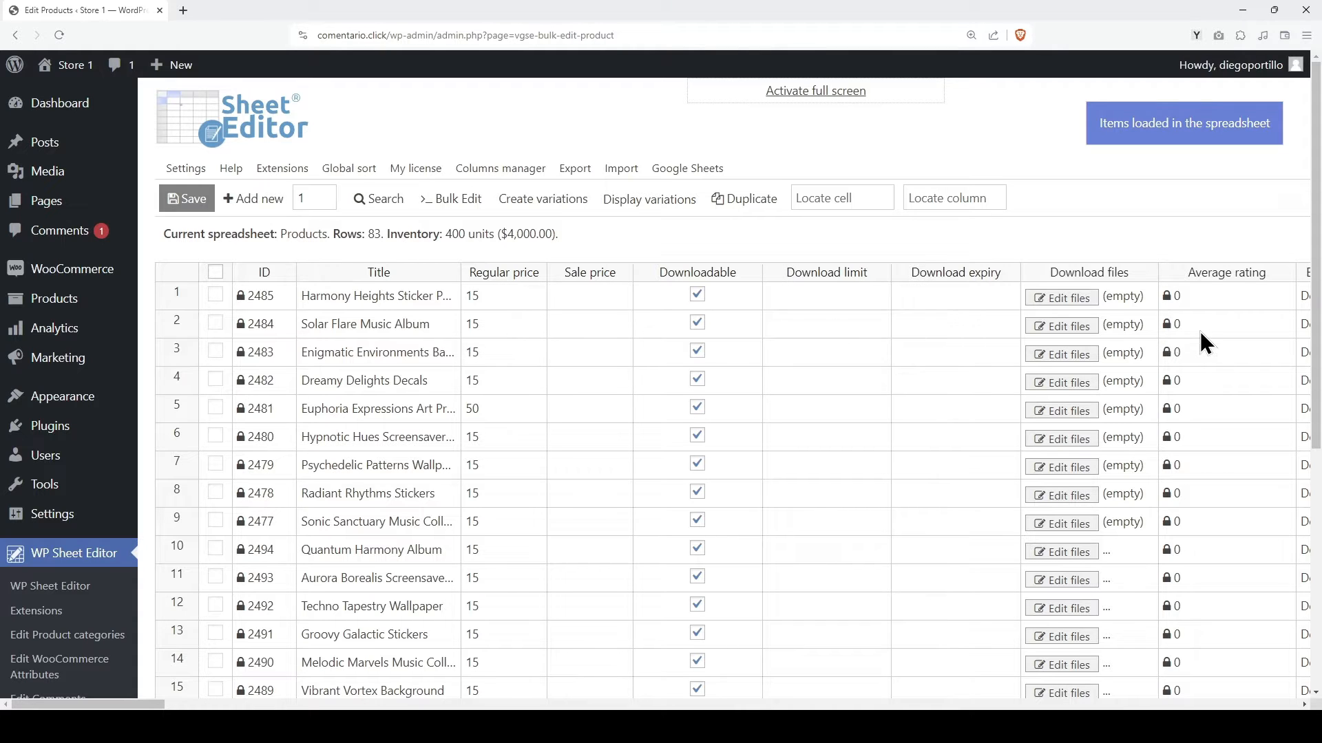
mouse_move(509, 302)
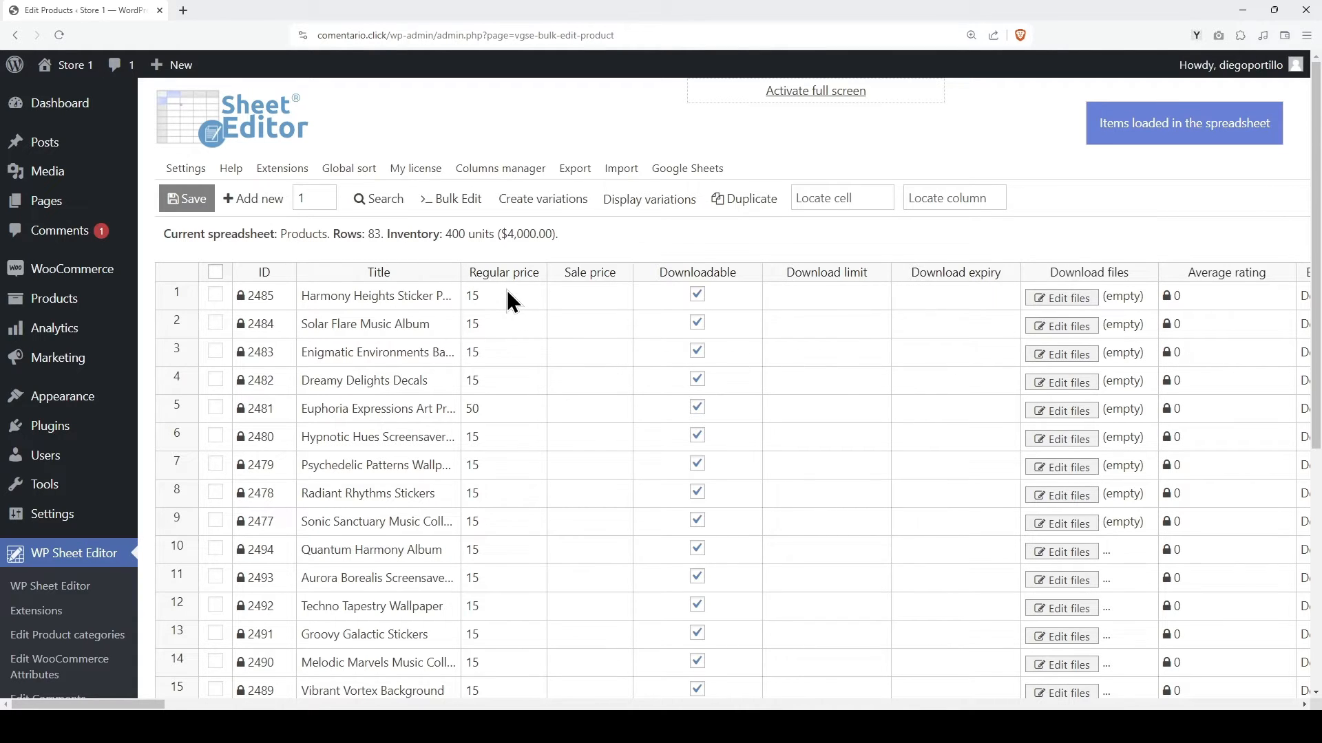
text(30)
text(45)
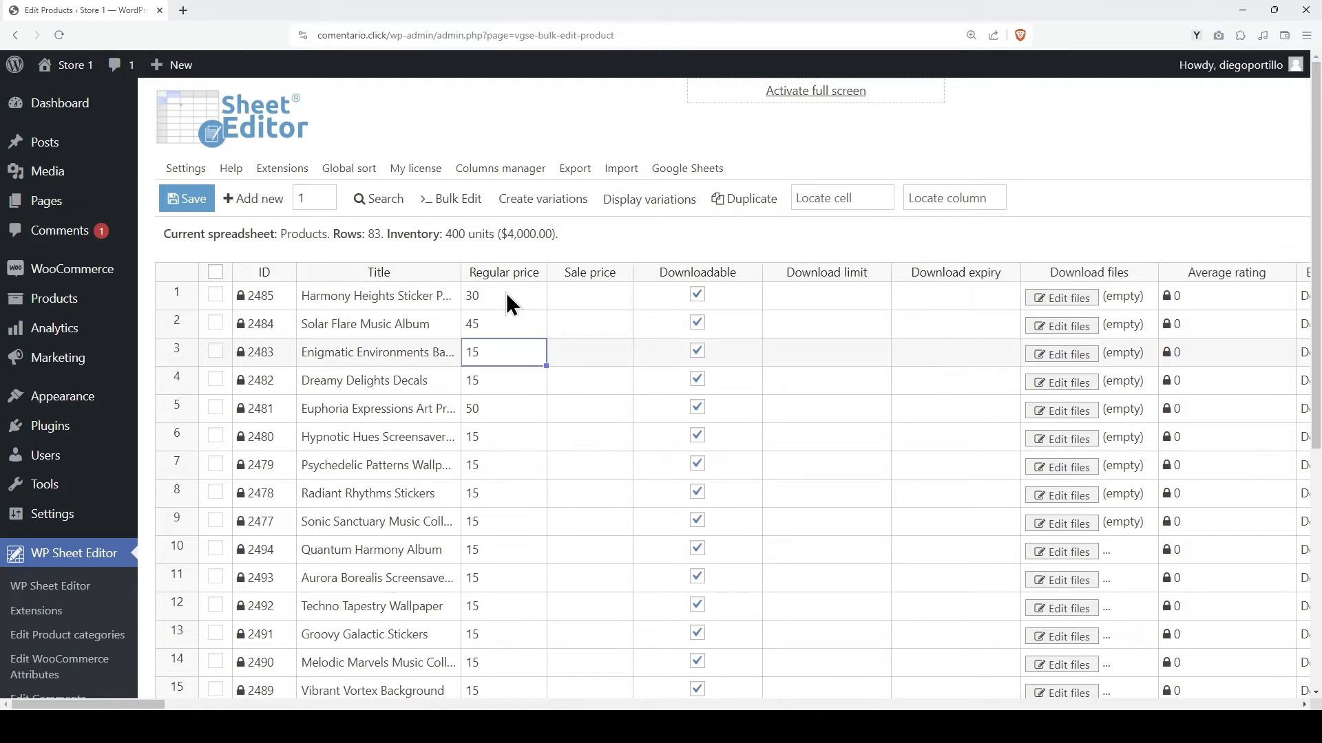
click(503, 324)
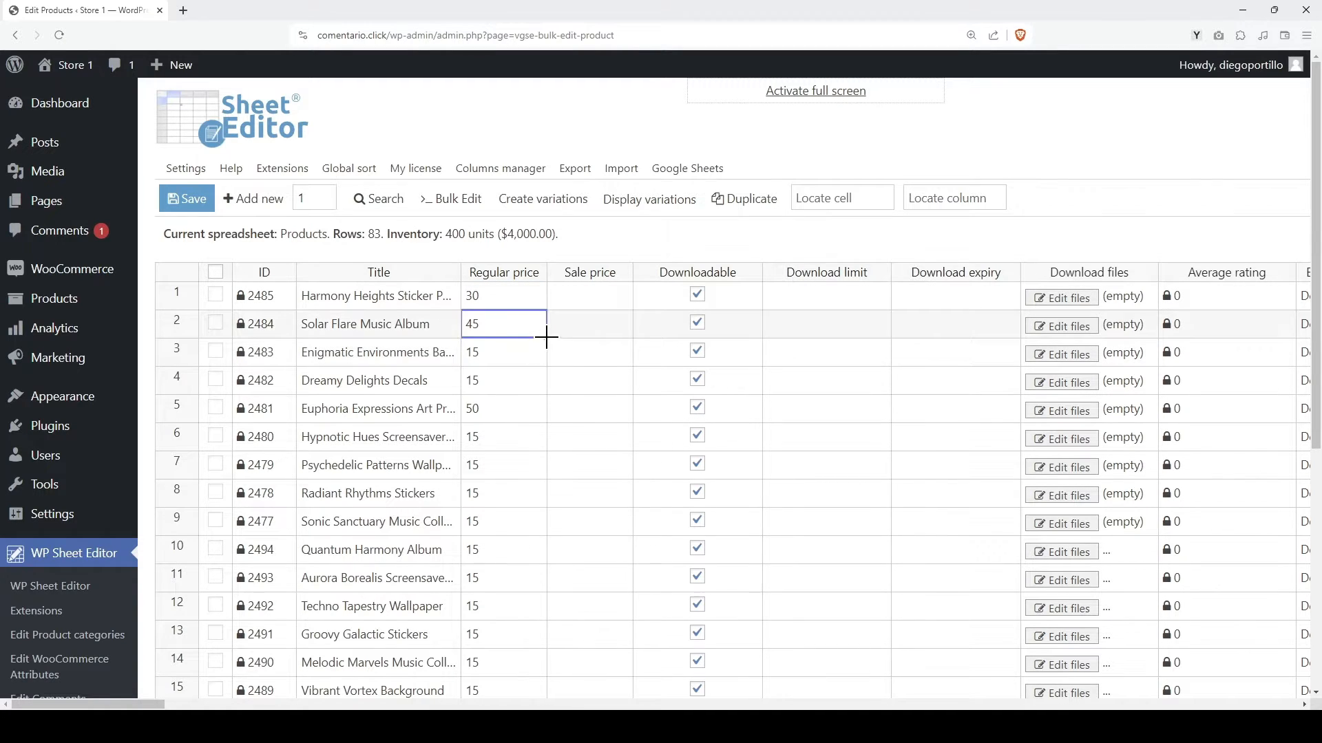
drag(545, 337, 545, 480)
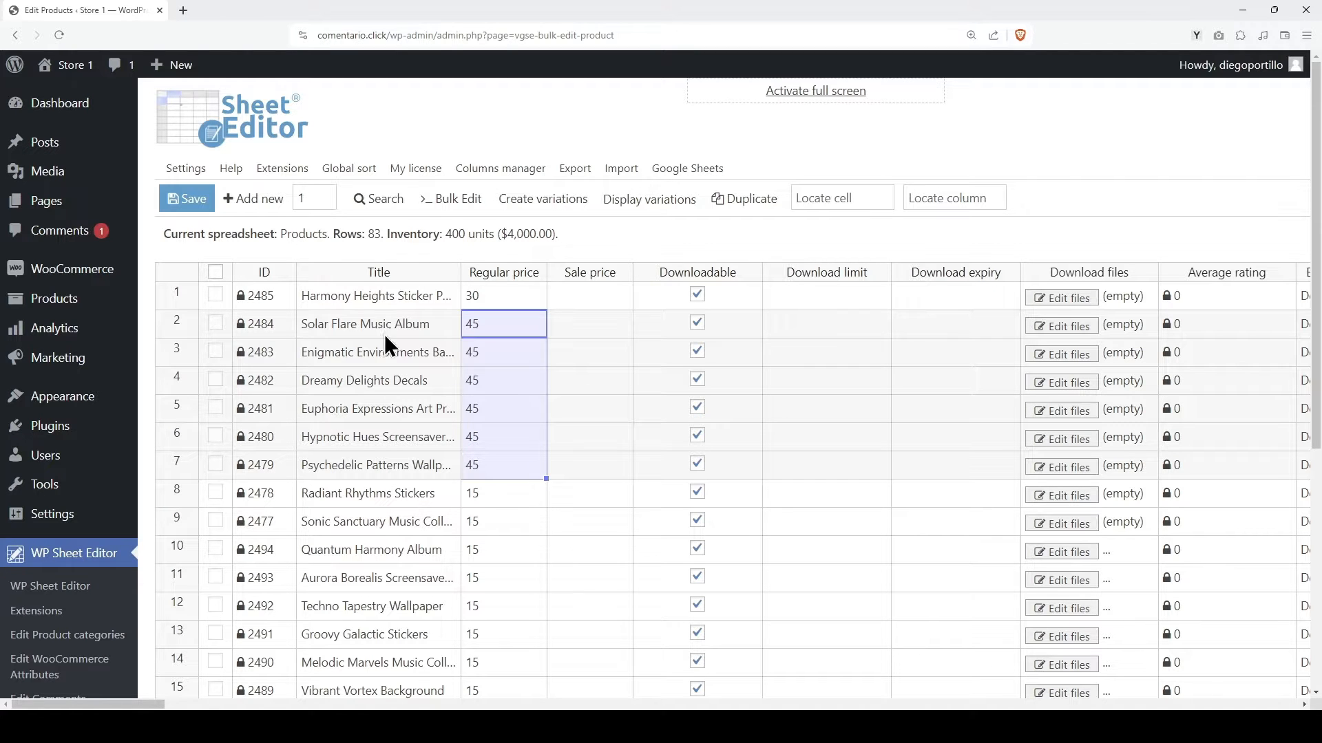
click(185, 198)
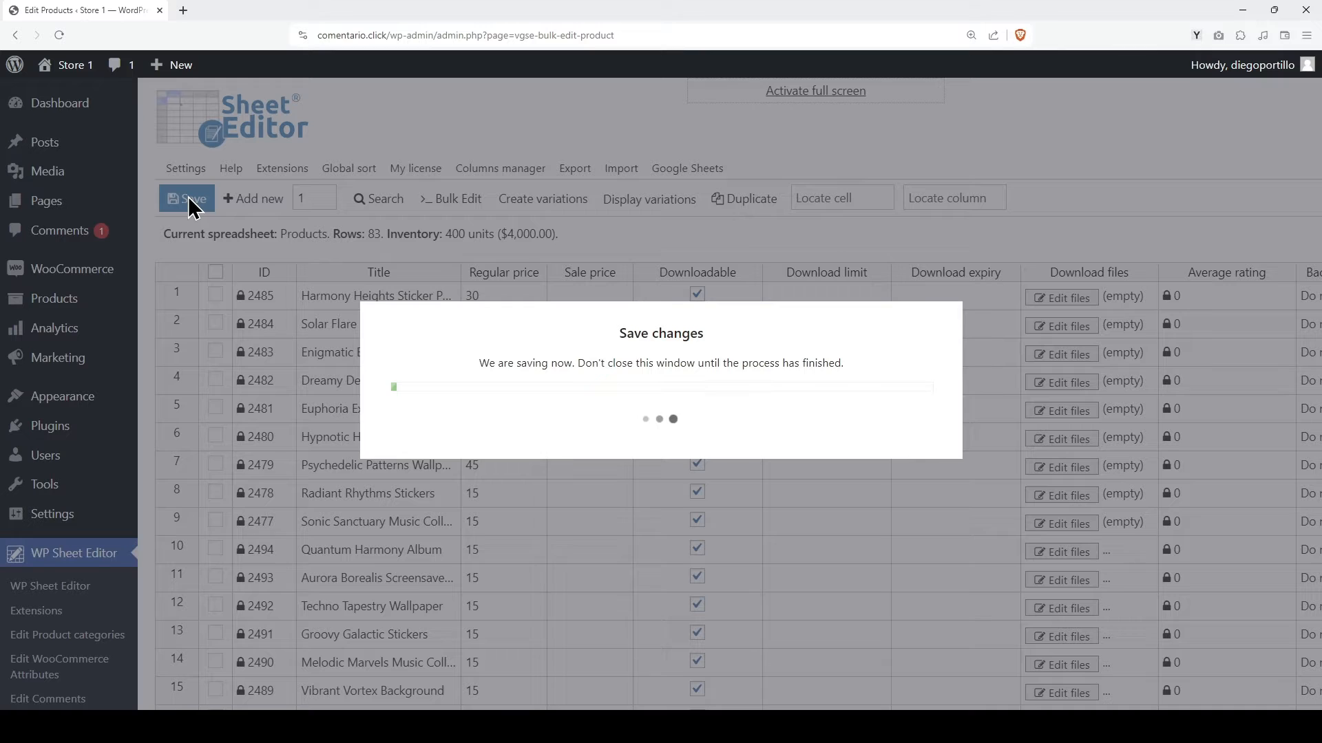
click(186, 199)
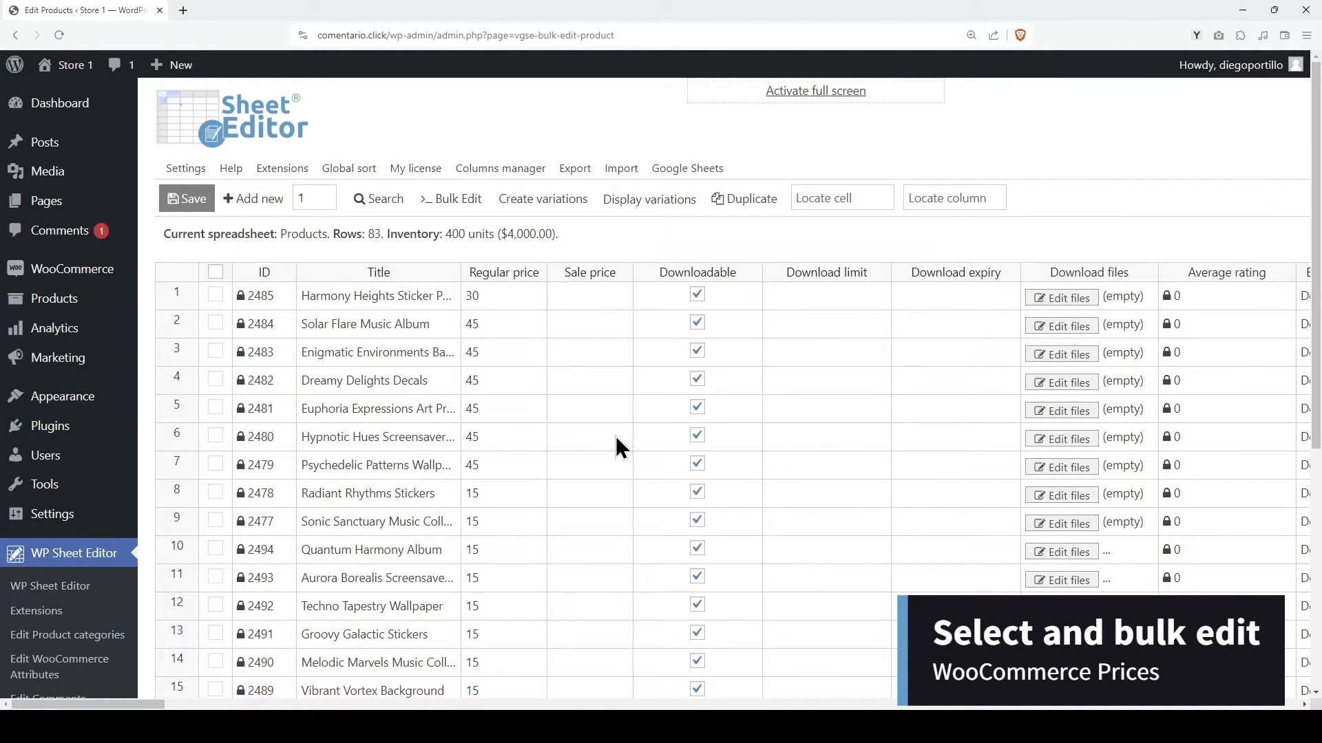
mouse_move(269, 336)
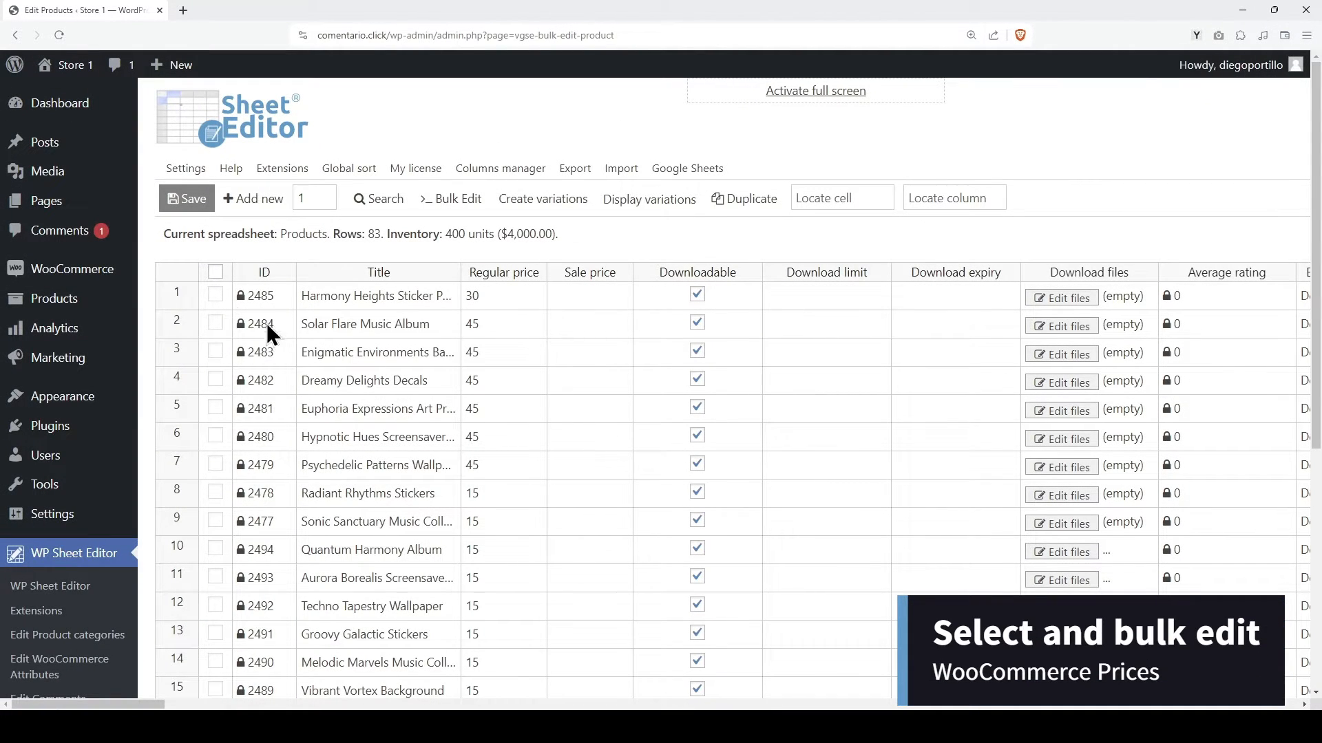
Select rows including Harmony Heights Sticker Pack and Quantum Harmony Album for bulk editing.
click(215, 322)
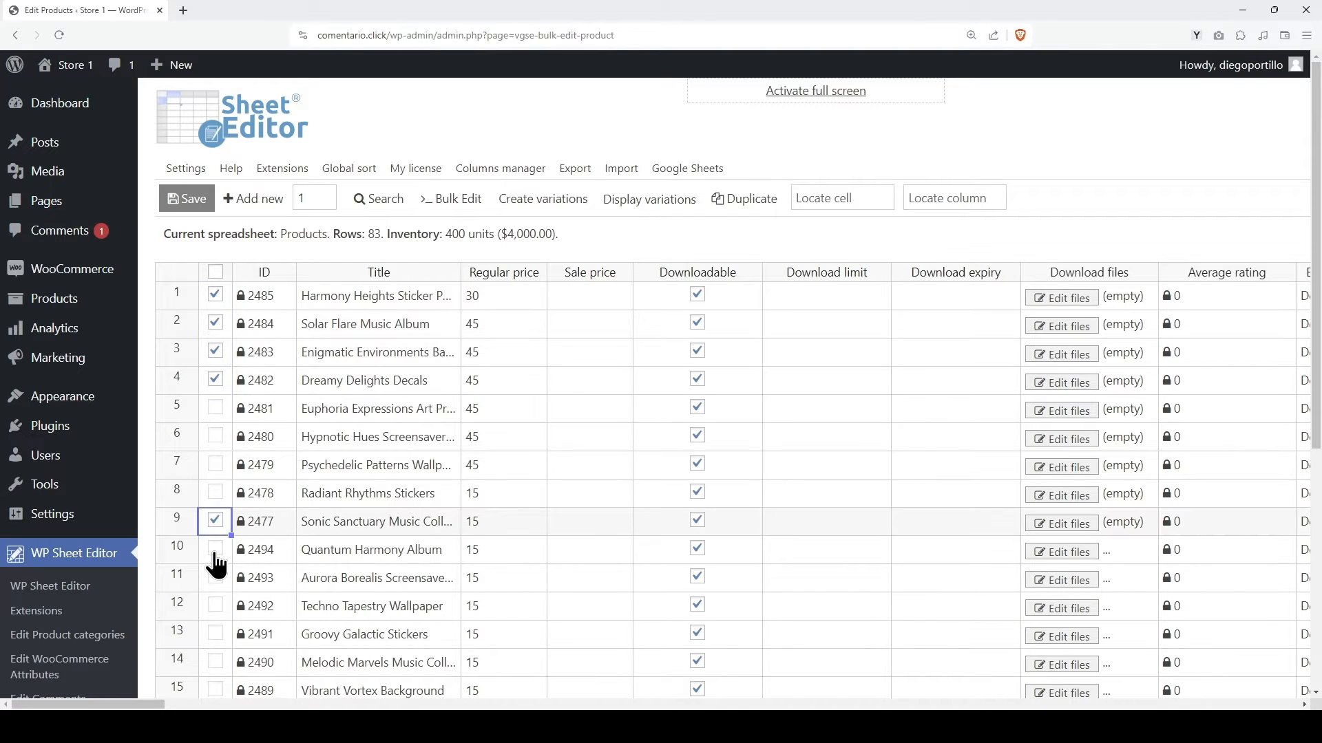
click(214, 550)
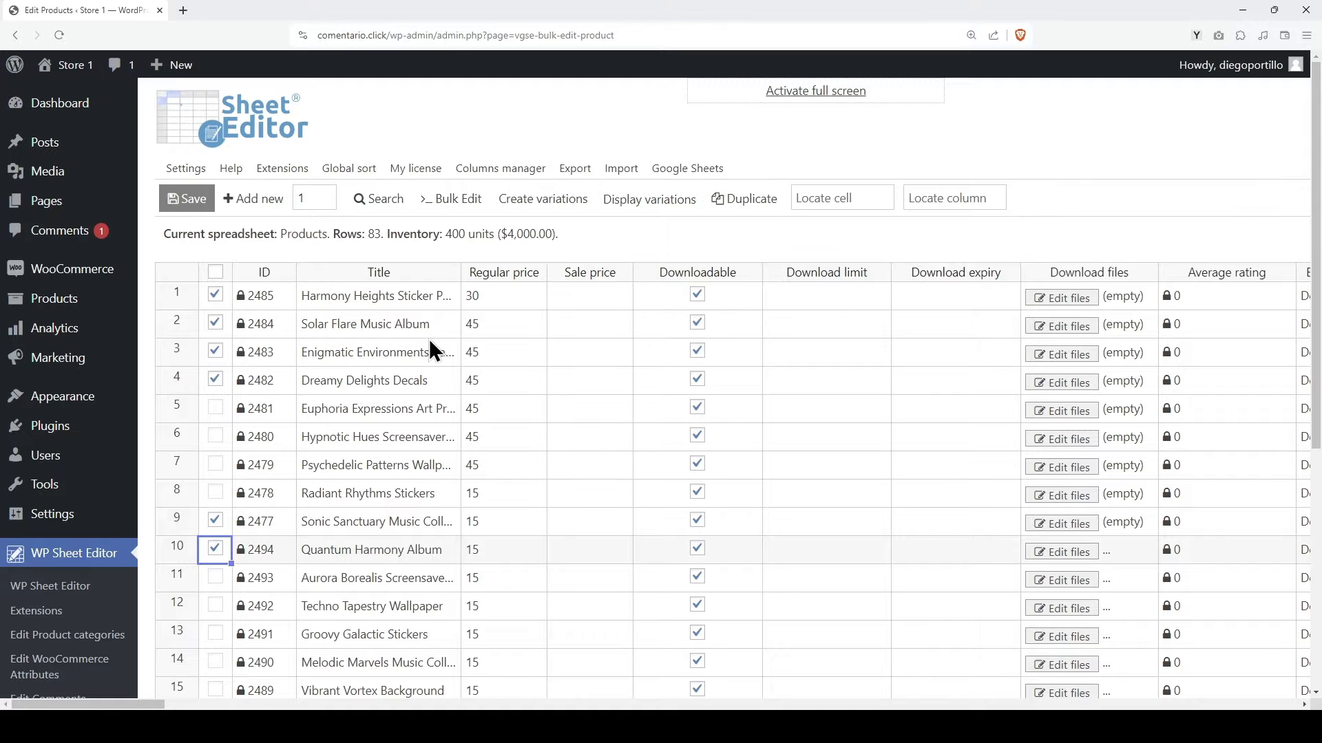
click(450, 199)
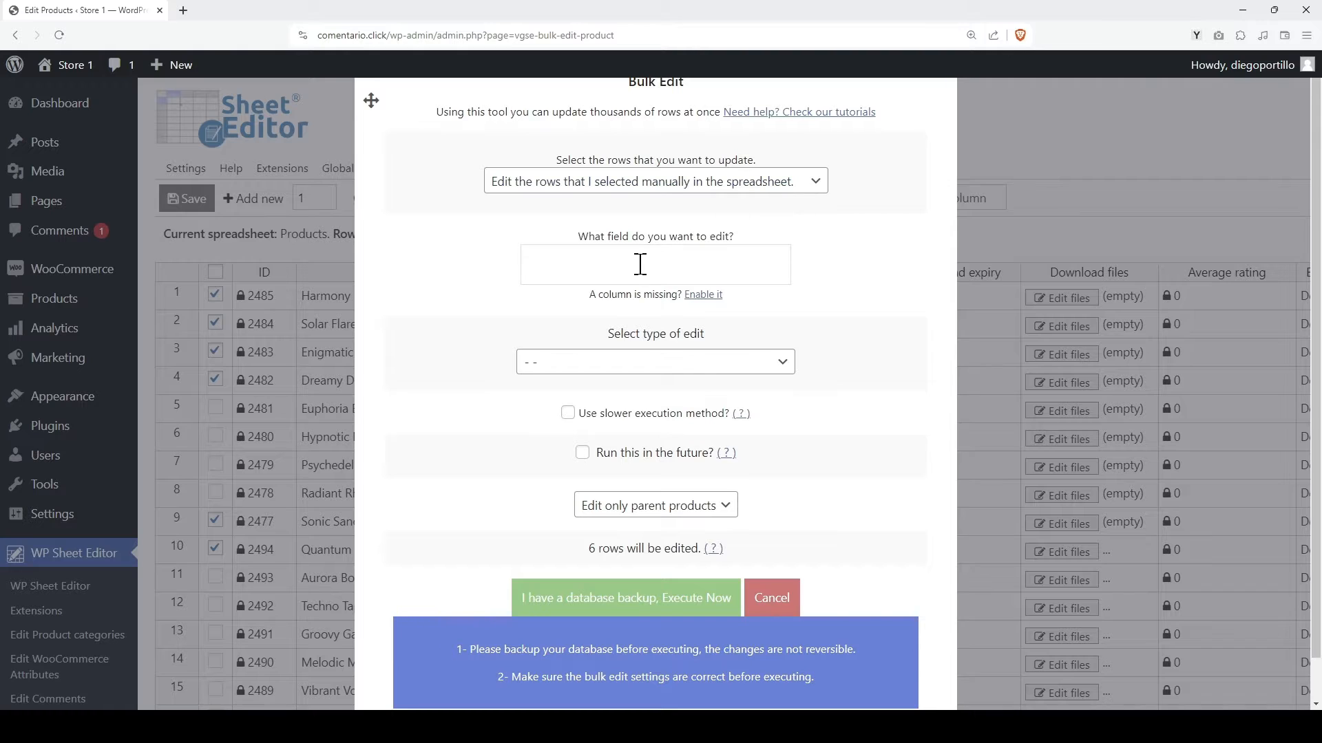
Bulk-set Regular price to a fixed value of 120 for the selected rows.
text(price)
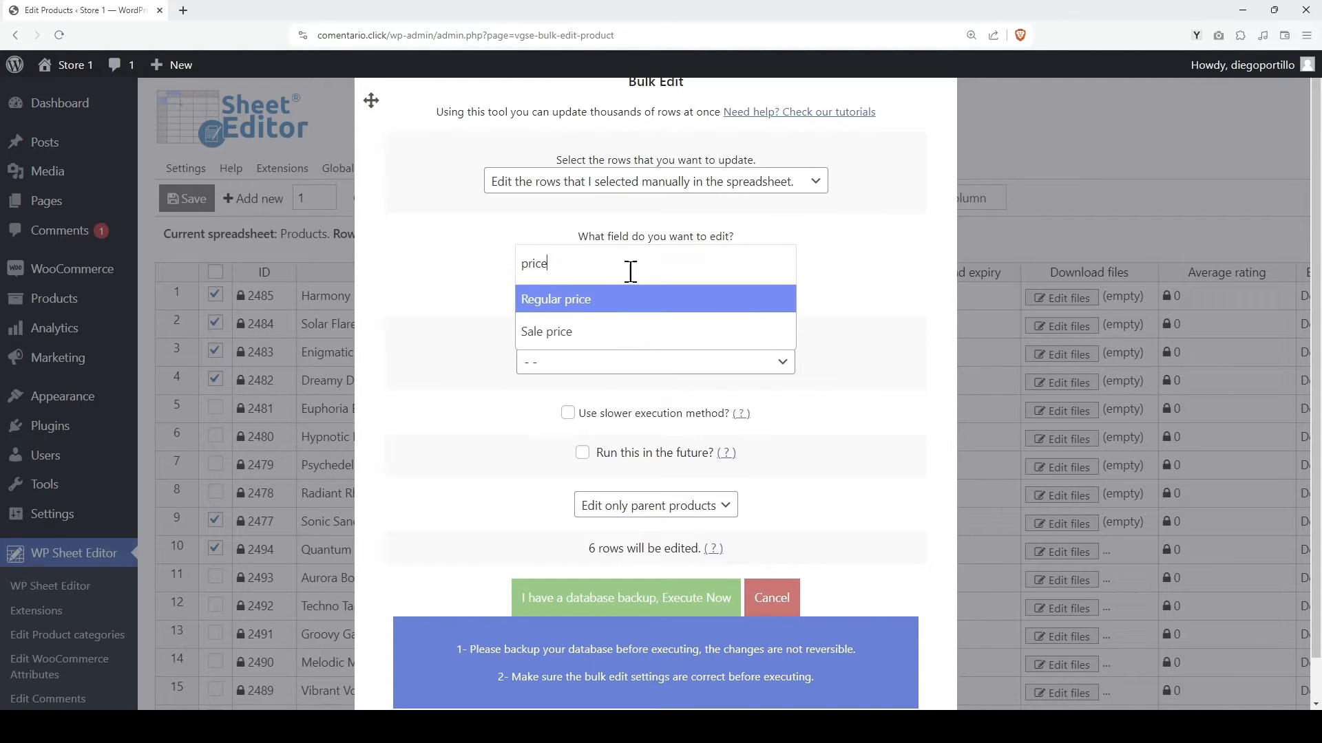
click(556, 299)
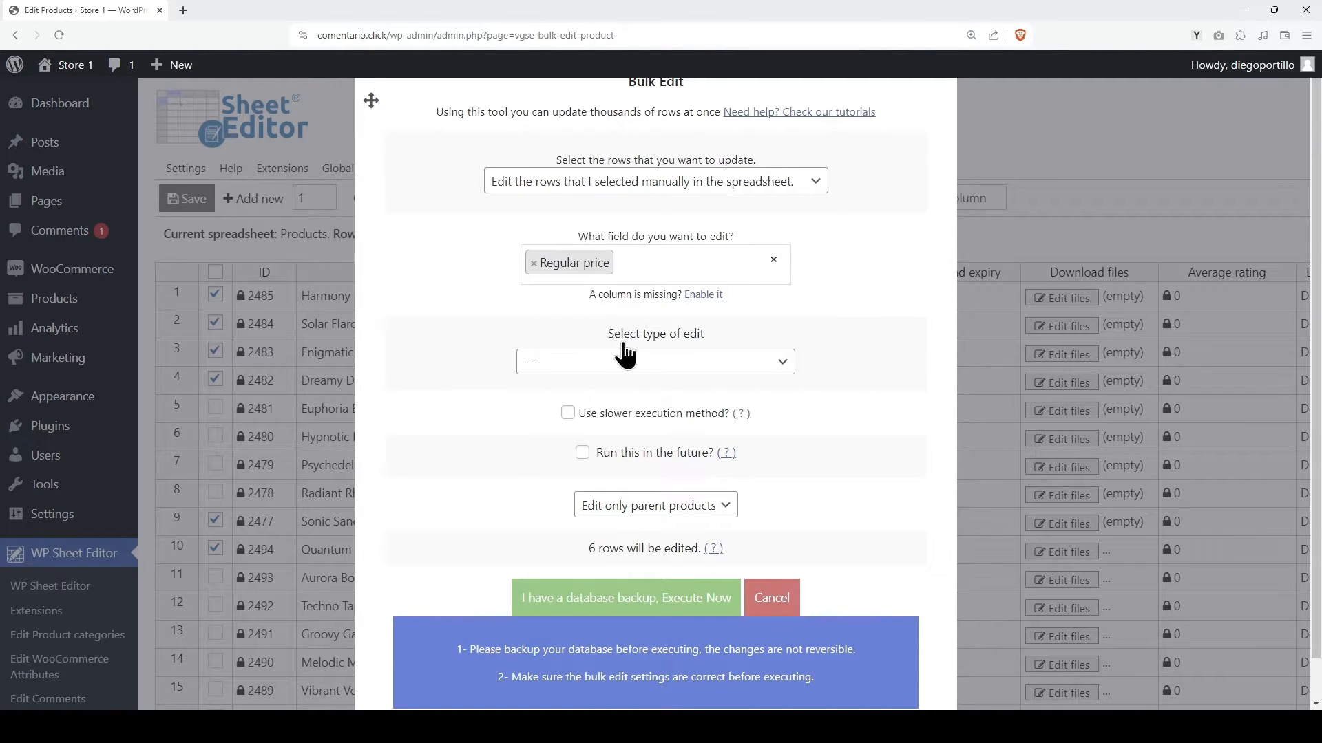
click(654, 361)
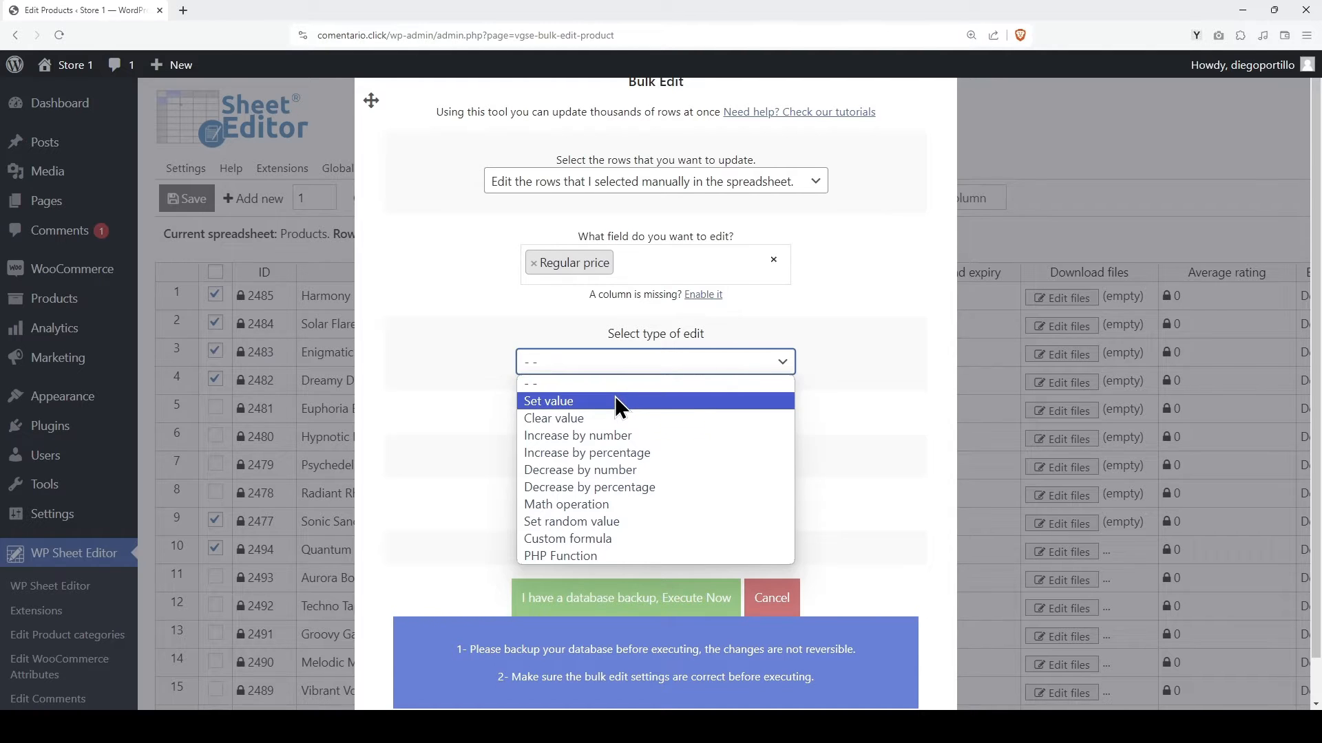
click(548, 400)
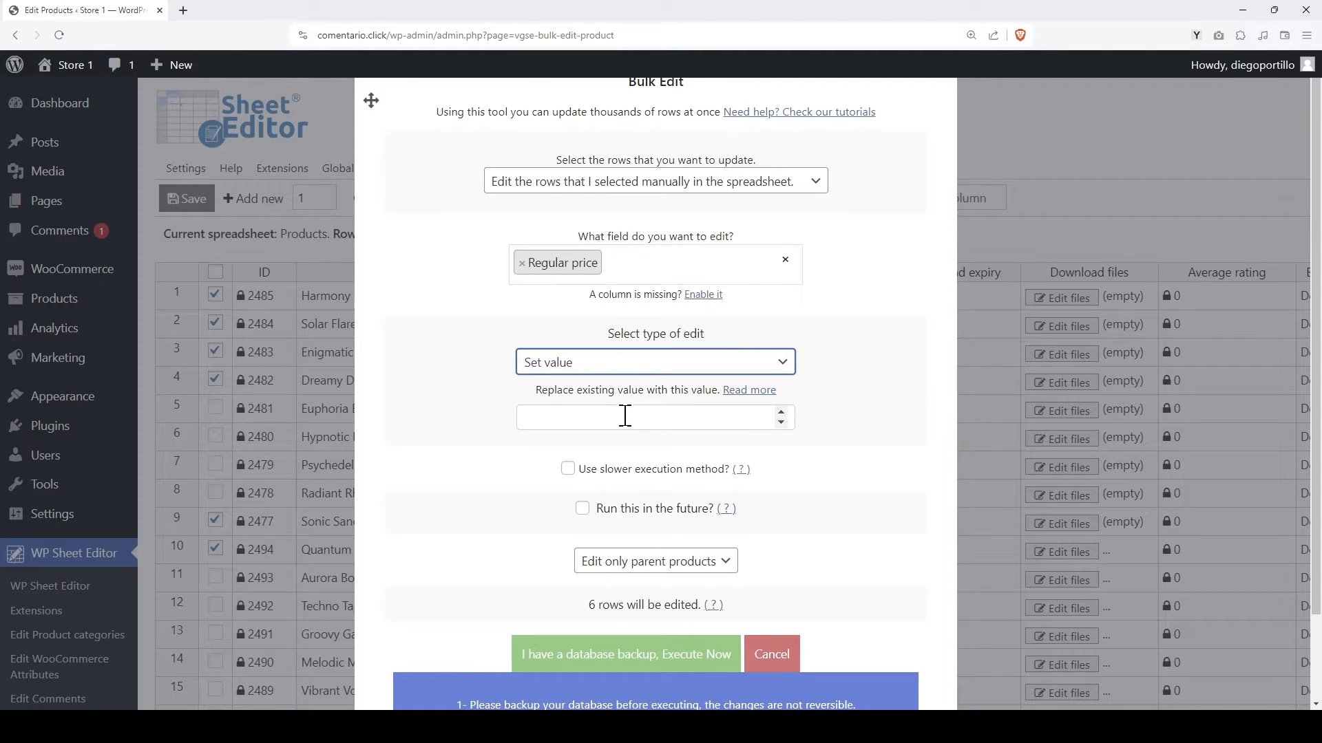
text(120)
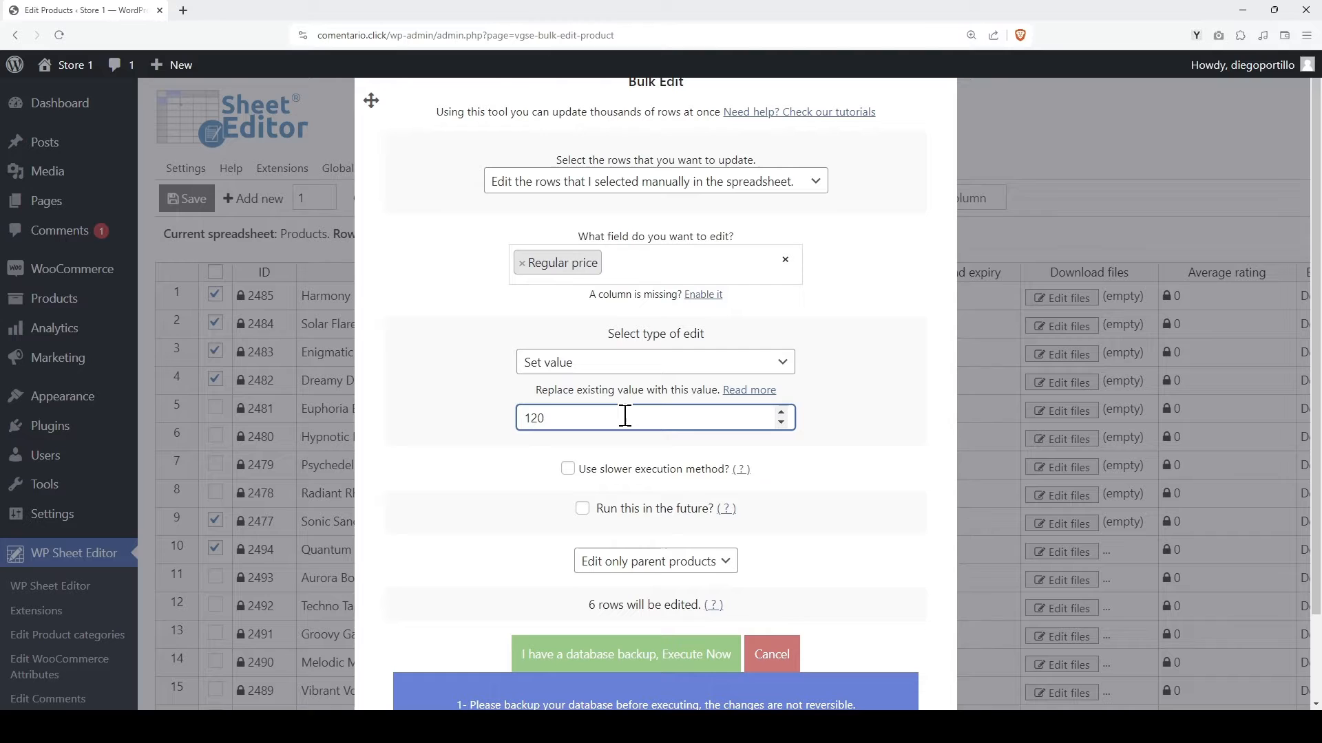
click(654, 560)
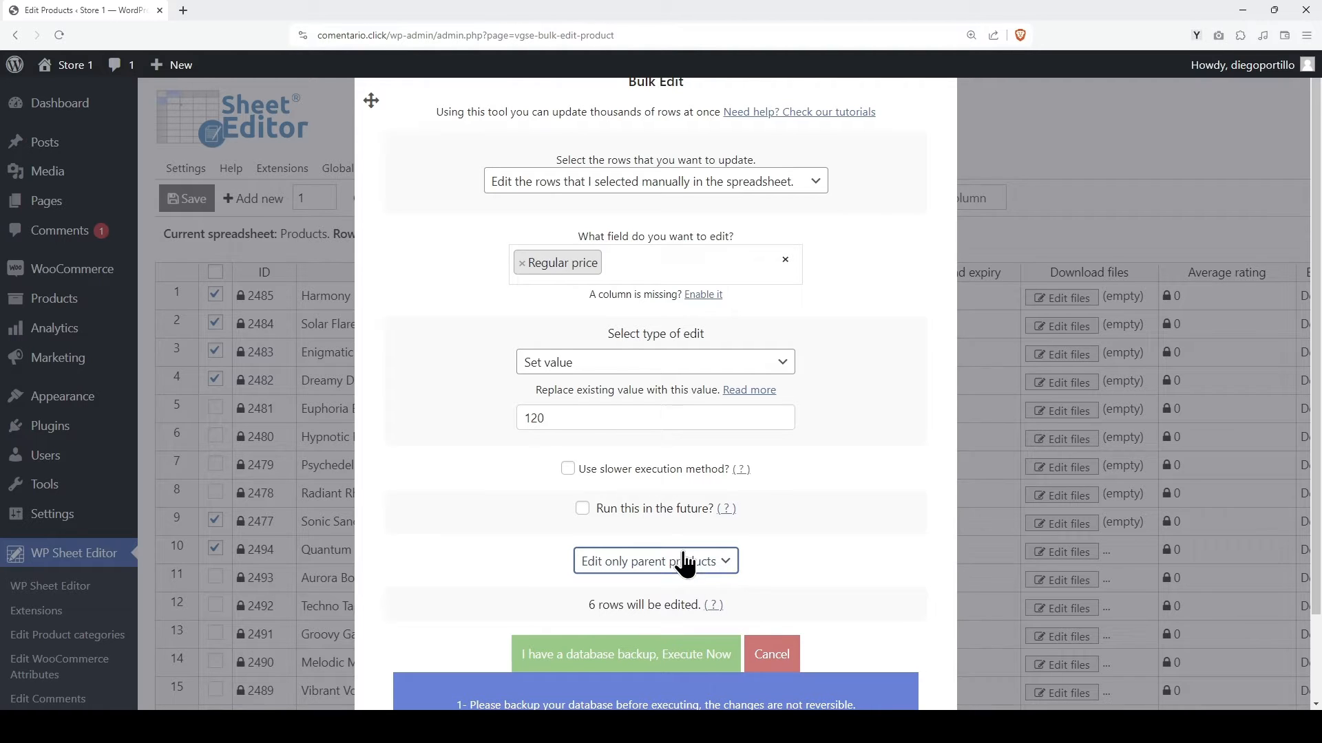
click(626, 654)
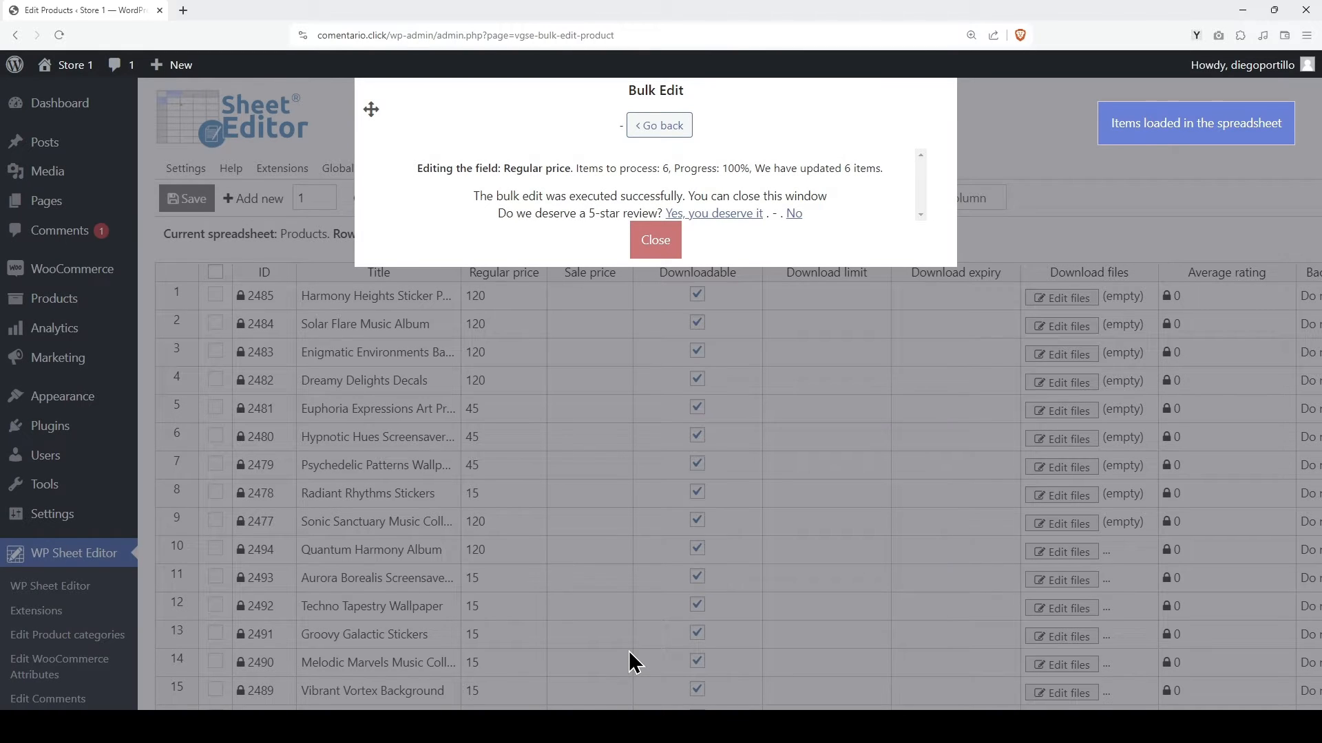
Close the bulk edit results and open the product Search form.
click(655, 240)
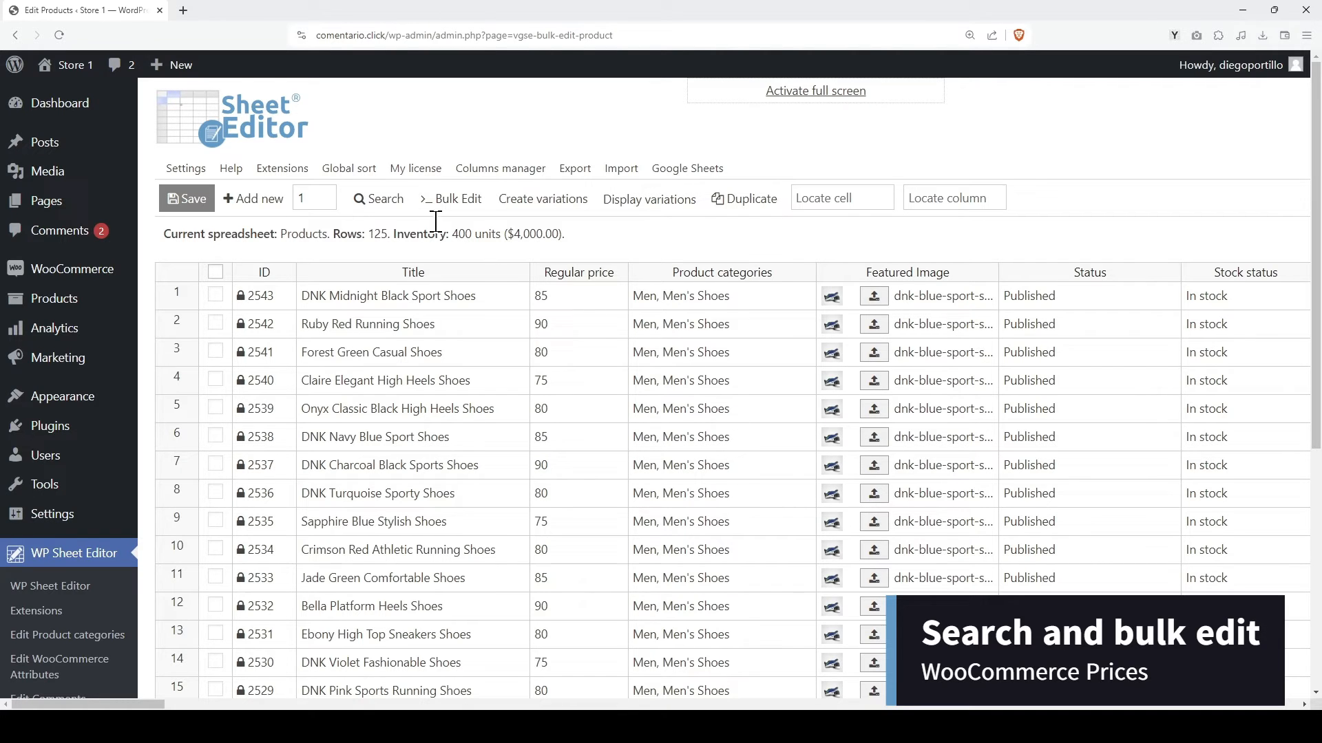
click(378, 198)
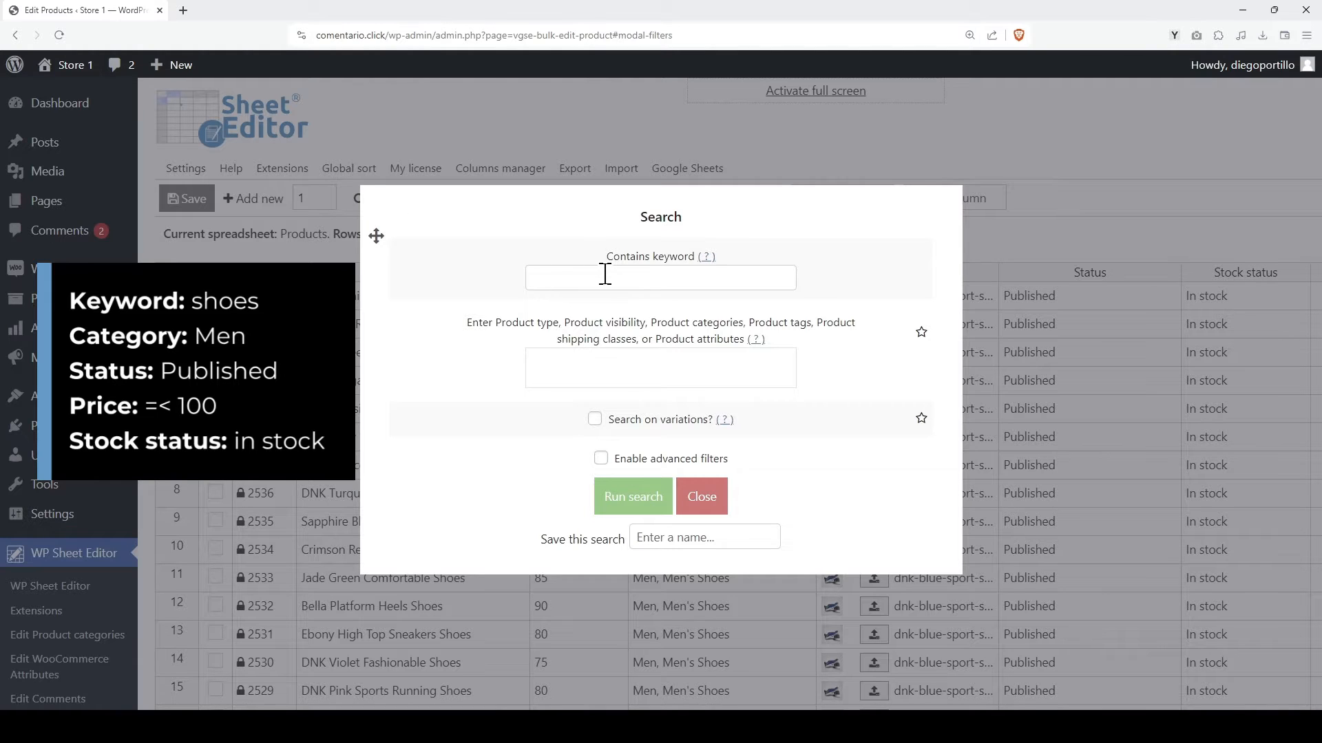
Search for keyword 'shoes' within the Men category.
text(shoes)
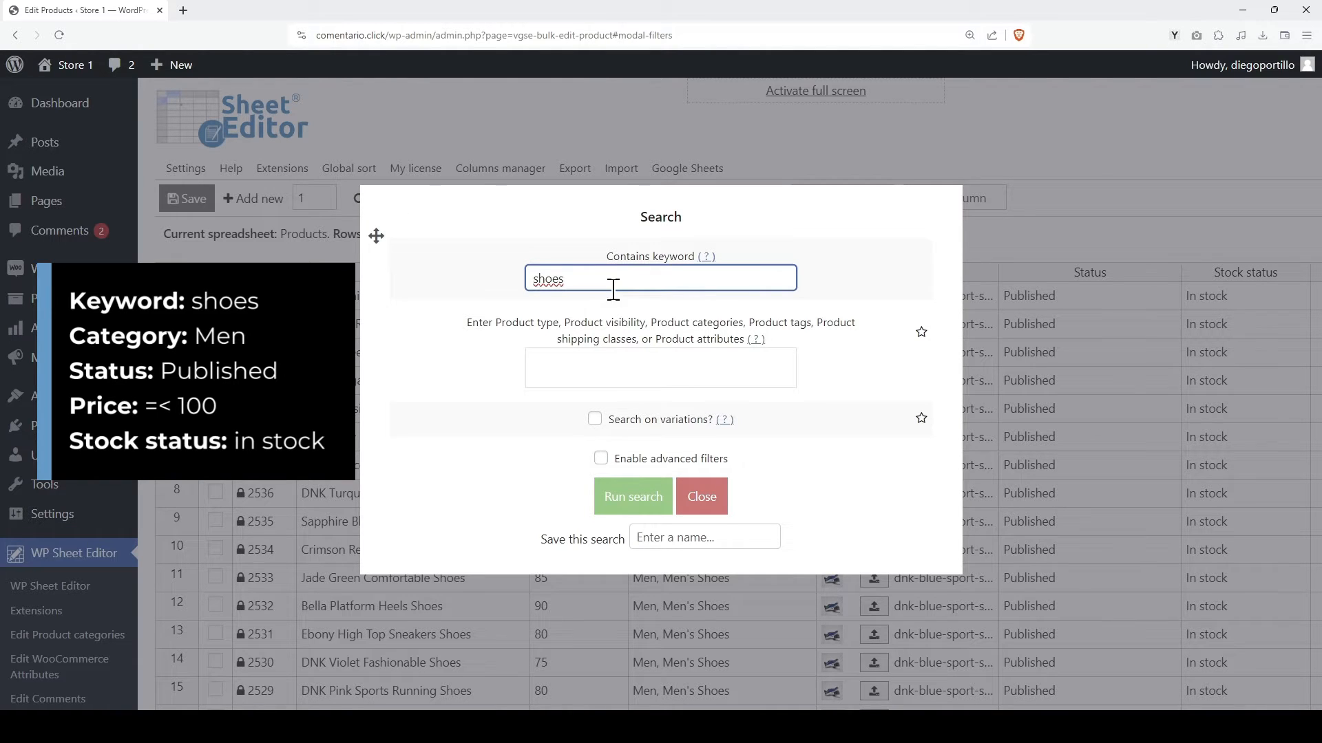
text(men)
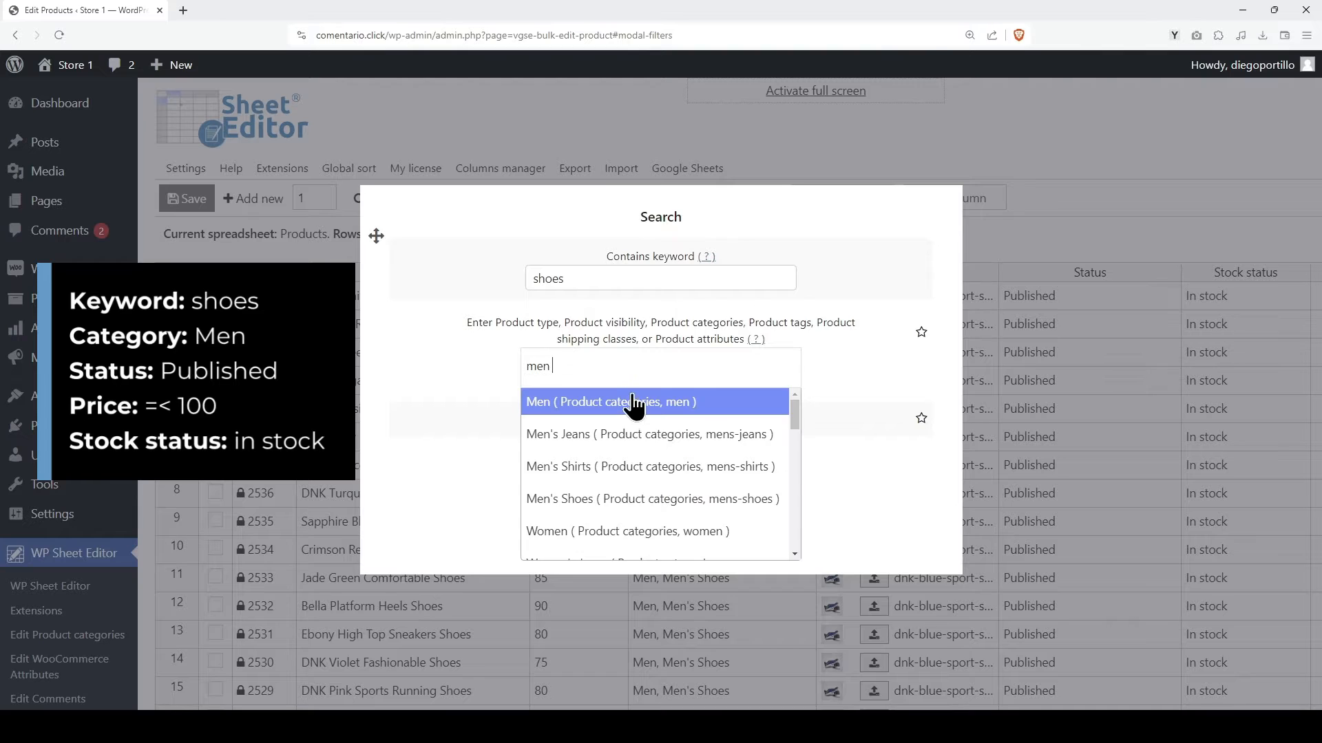
click(611, 402)
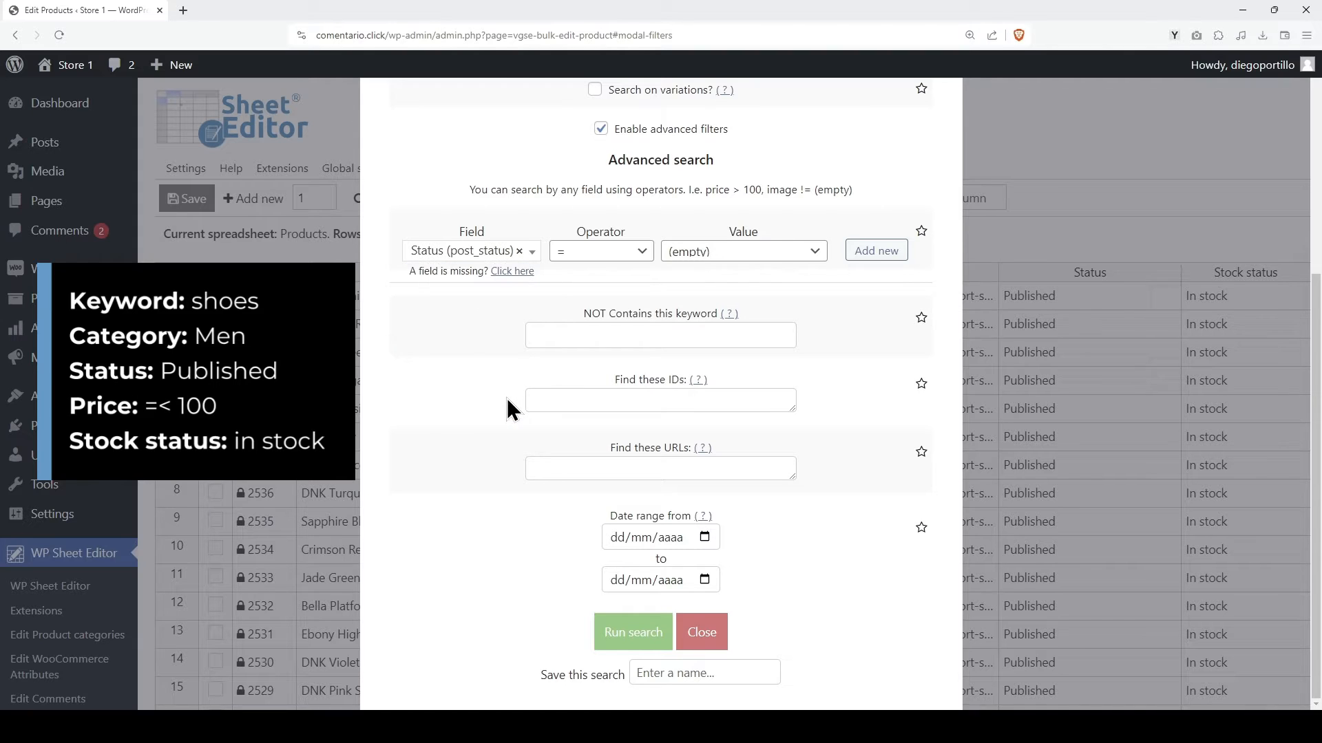
Add filters: status Published, regular price ≤ 100, stock status In stock, and run the search.
click(743, 252)
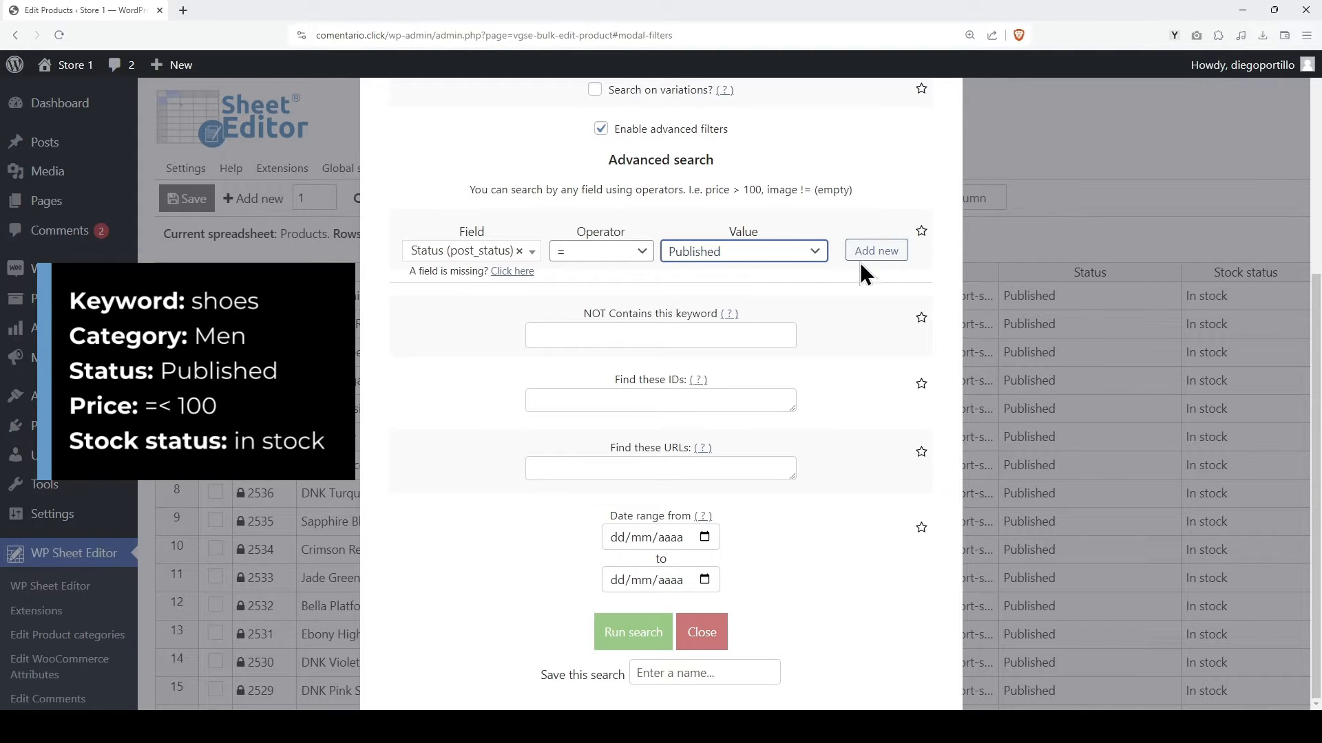
click(875, 250)
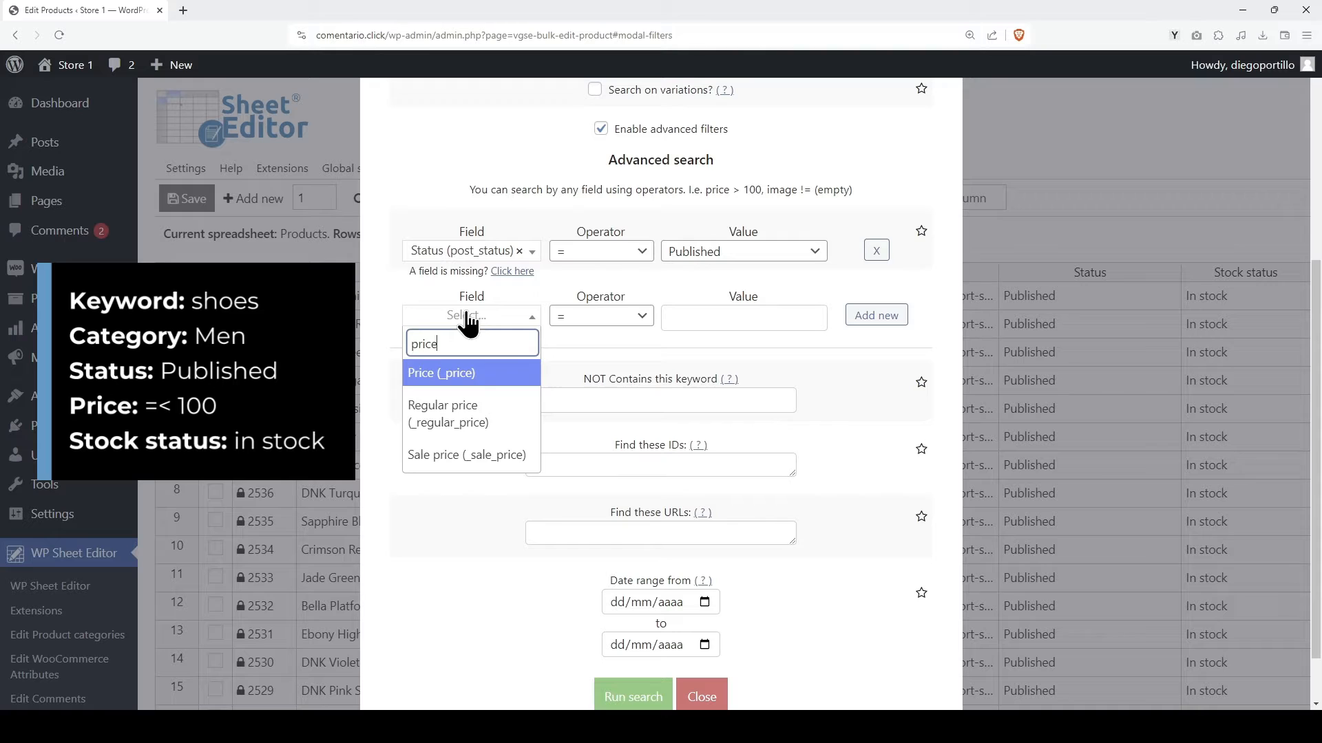
click(600, 315)
text(100)
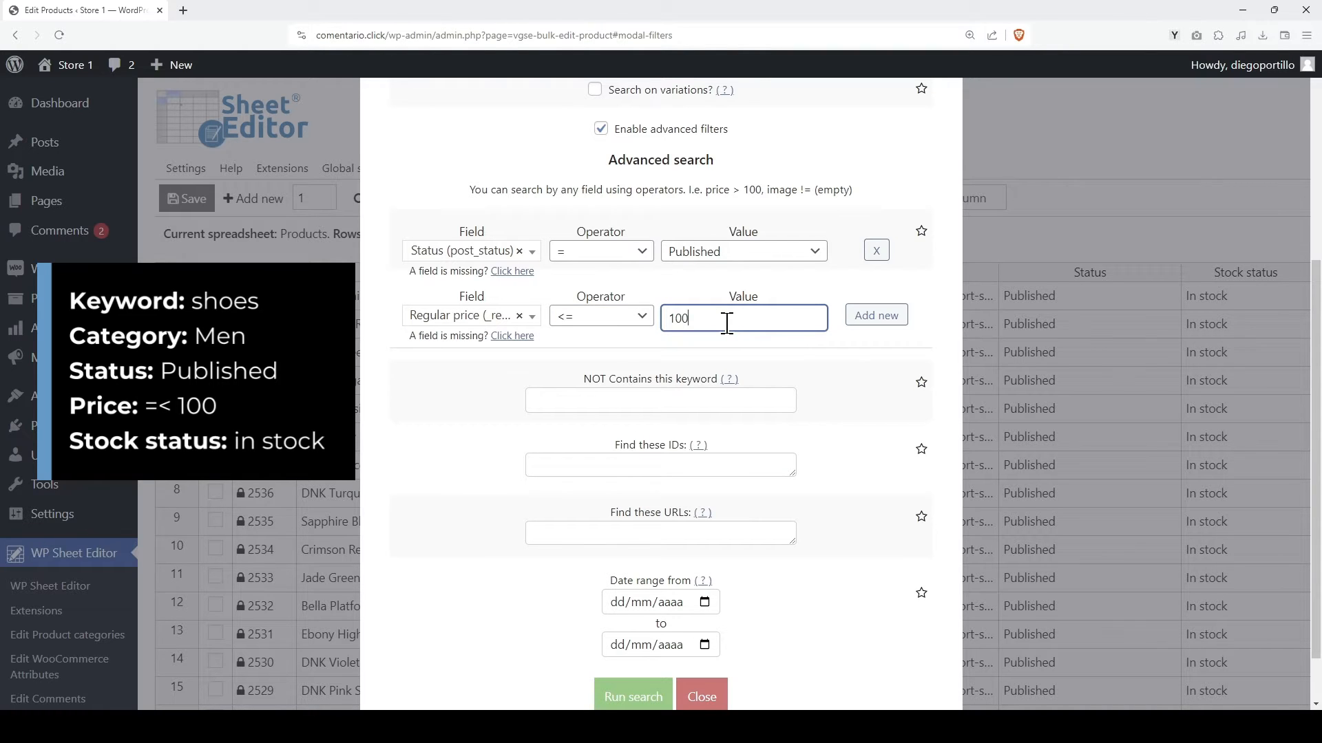
click(875, 315)
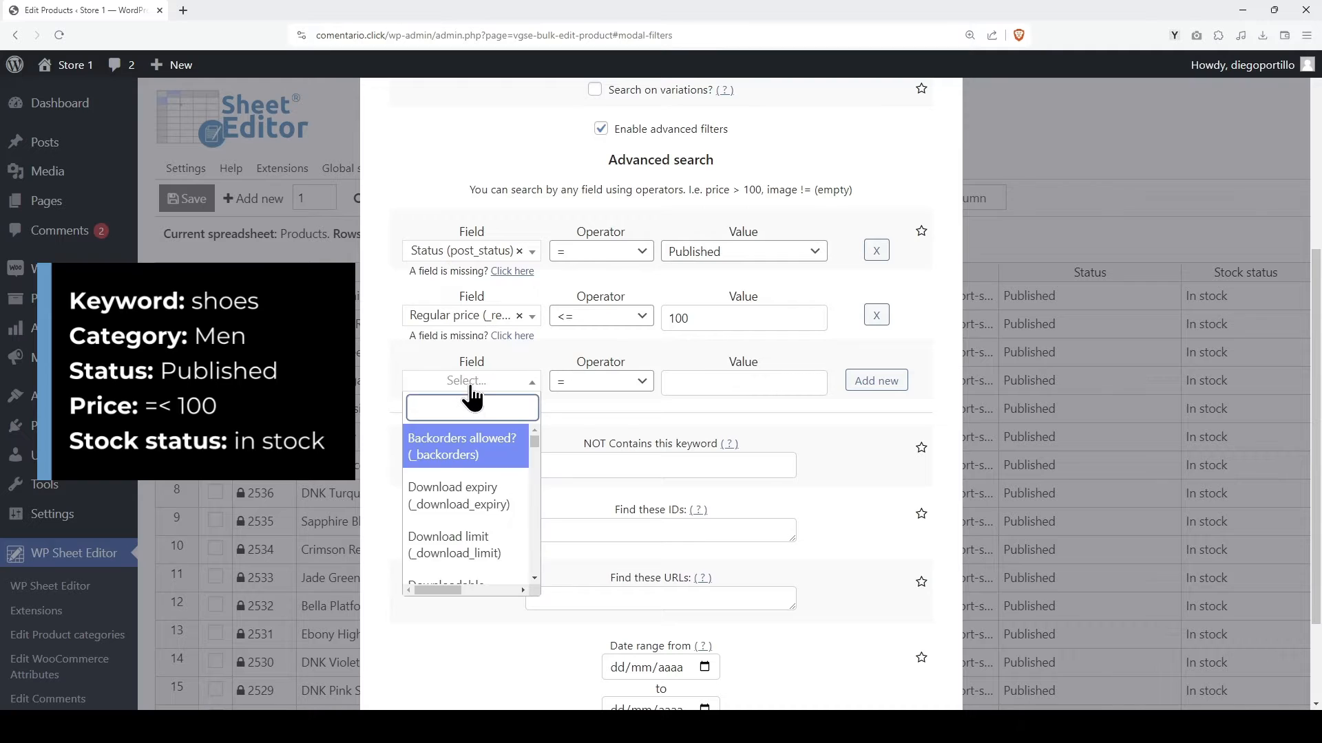
click(742, 381)
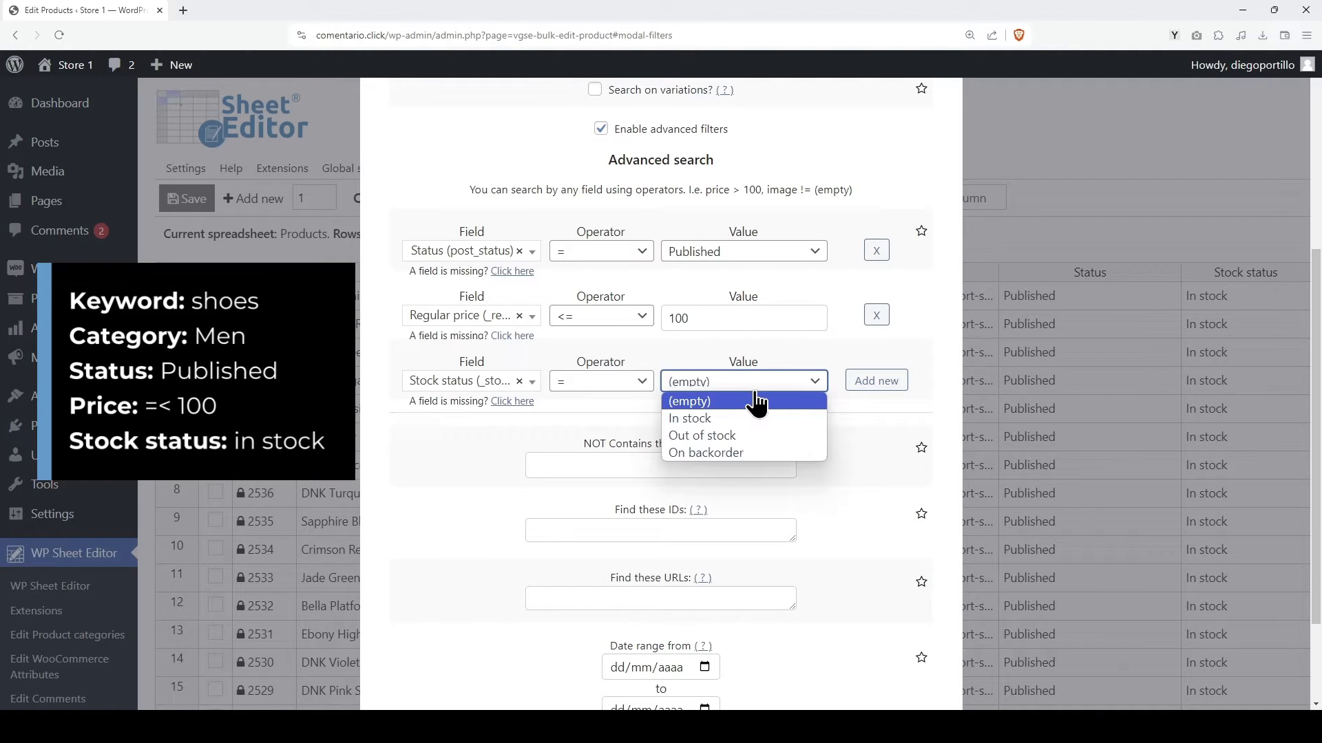
click(688, 418)
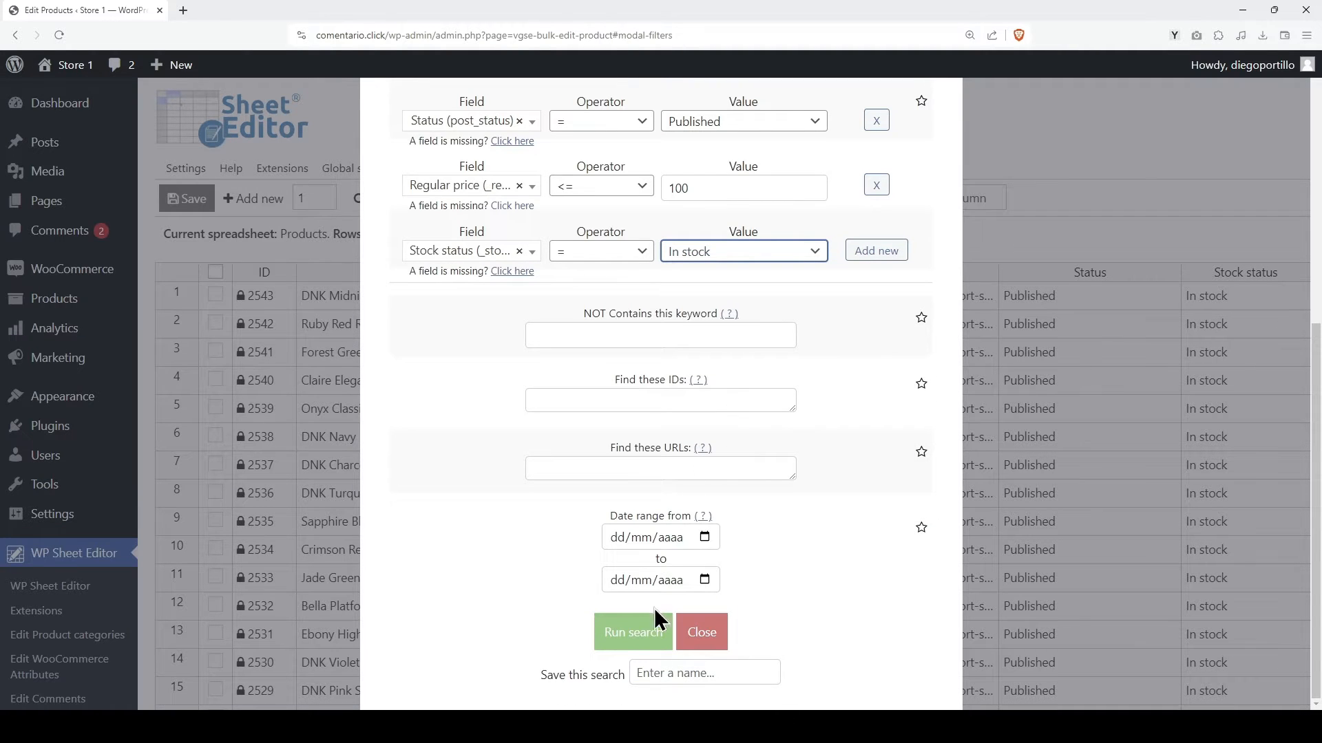
click(631, 631)
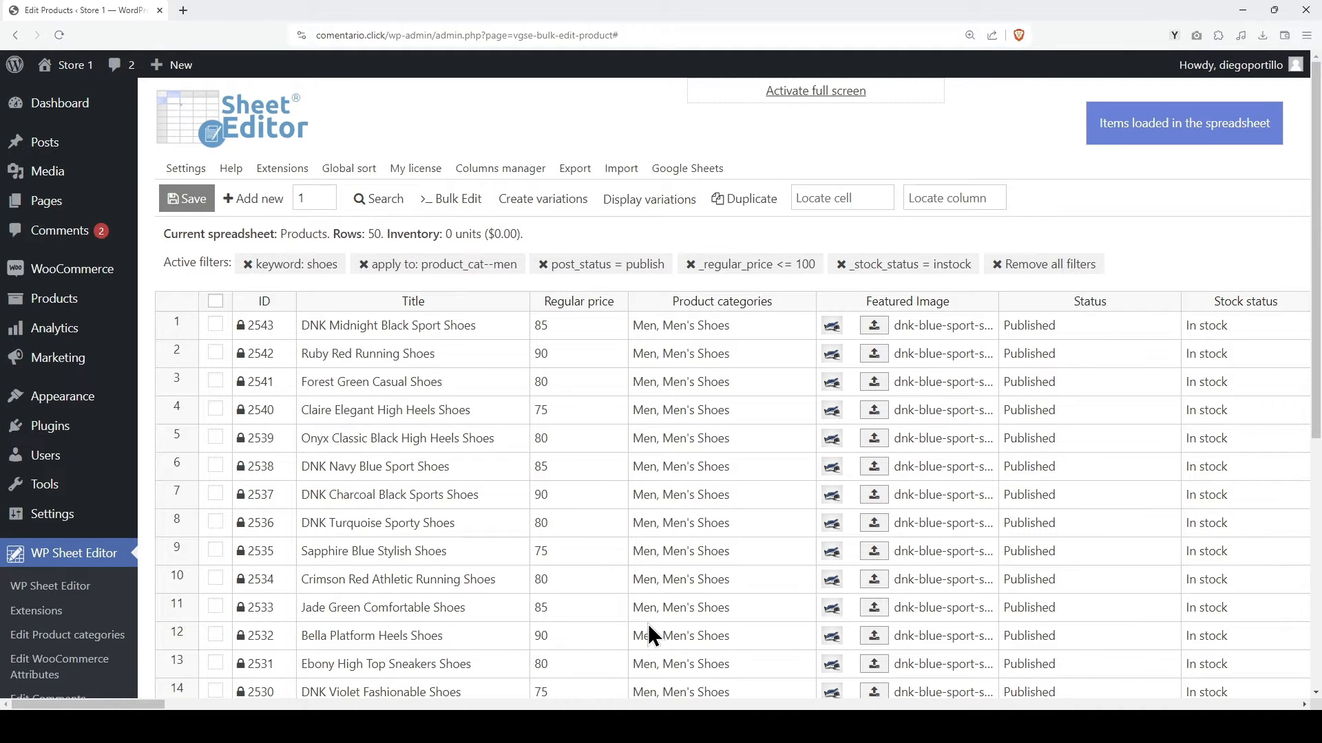
mouse_move(1187, 239)
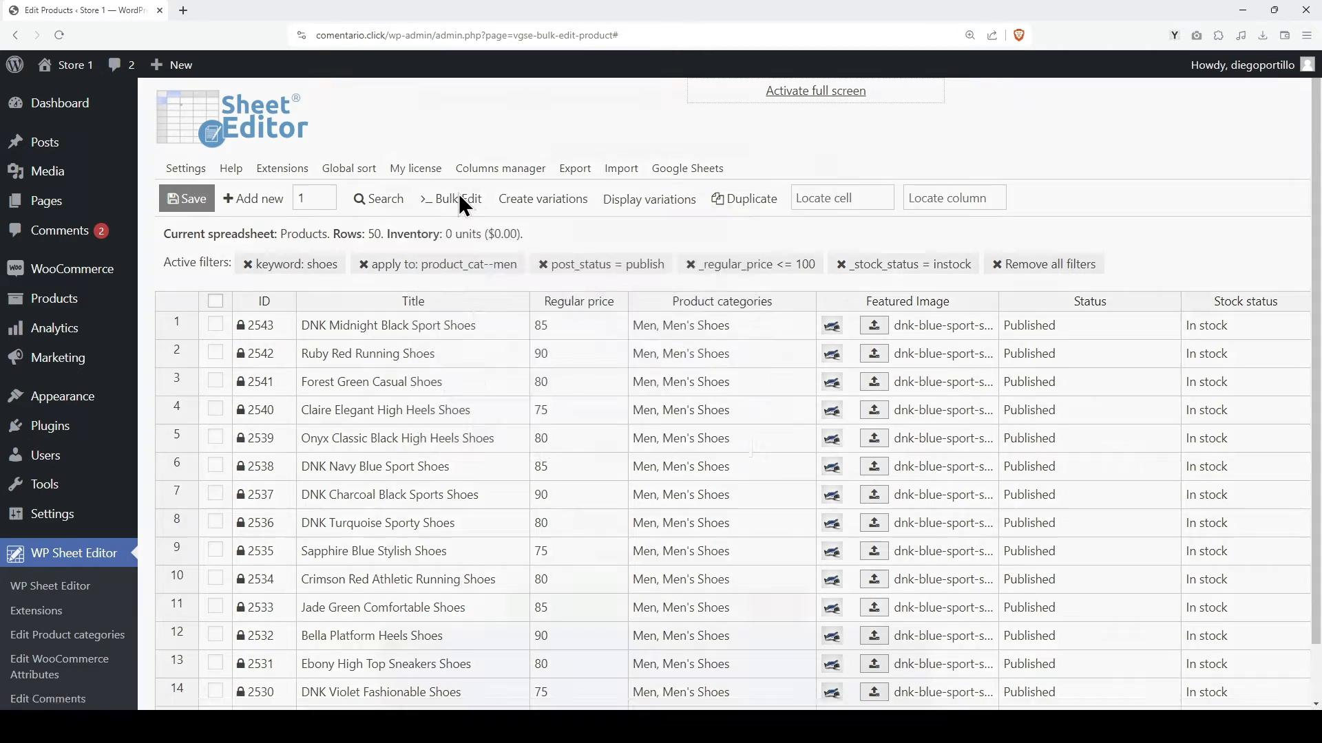
Bulk-set Regular price to 120 for all rows in the current search, parent products only.
click(457, 199)
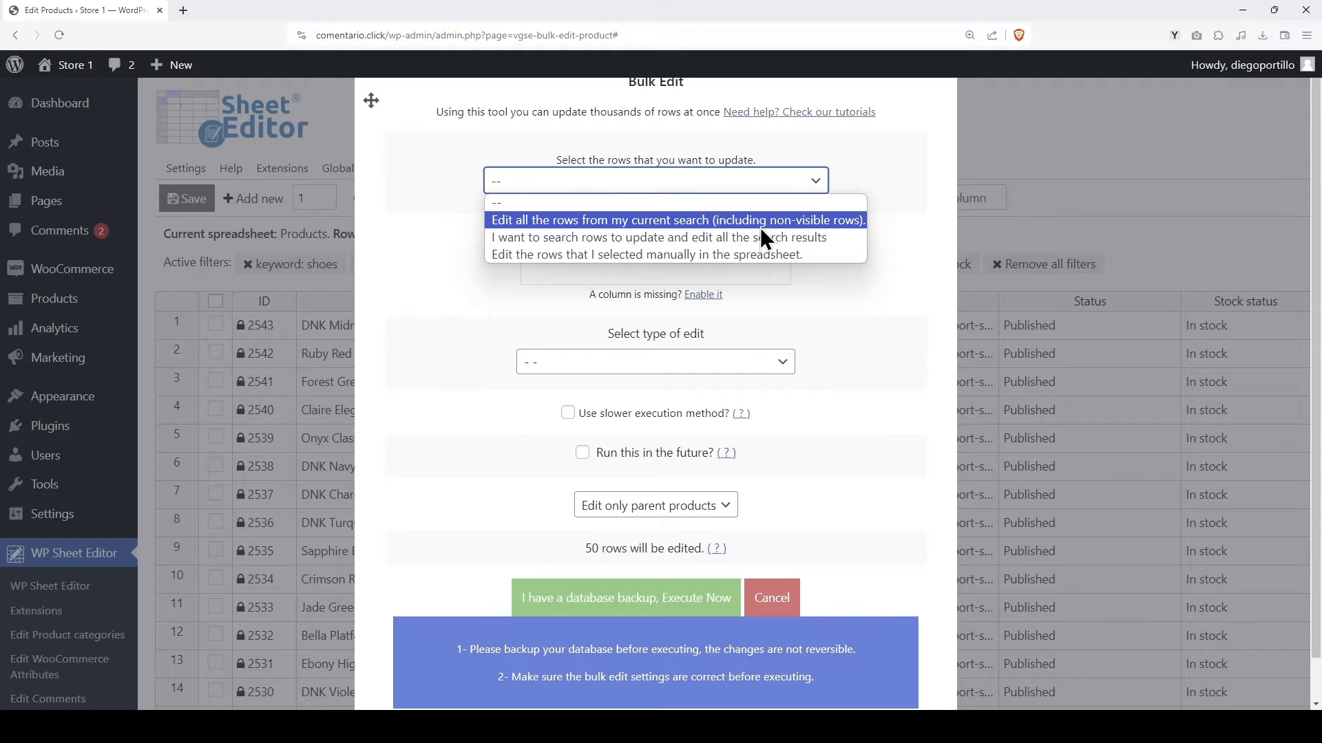
click(677, 221)
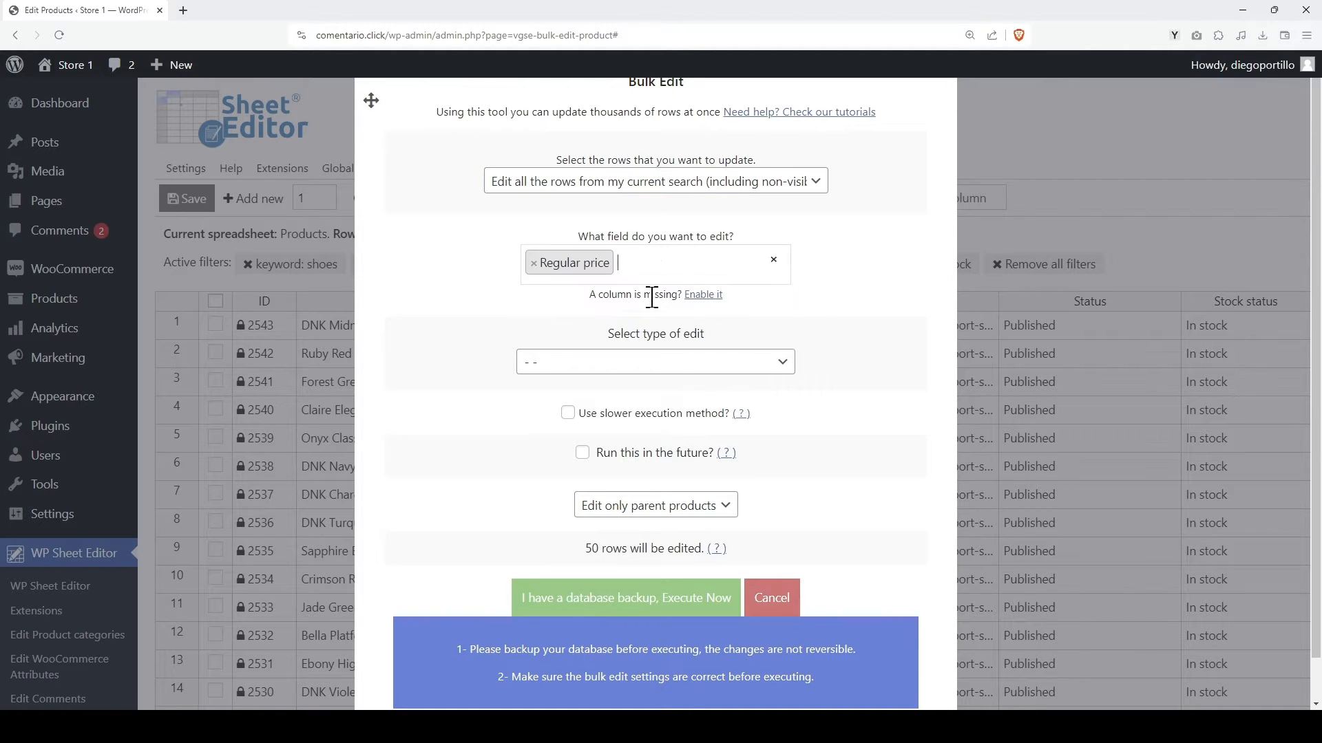
click(654, 362)
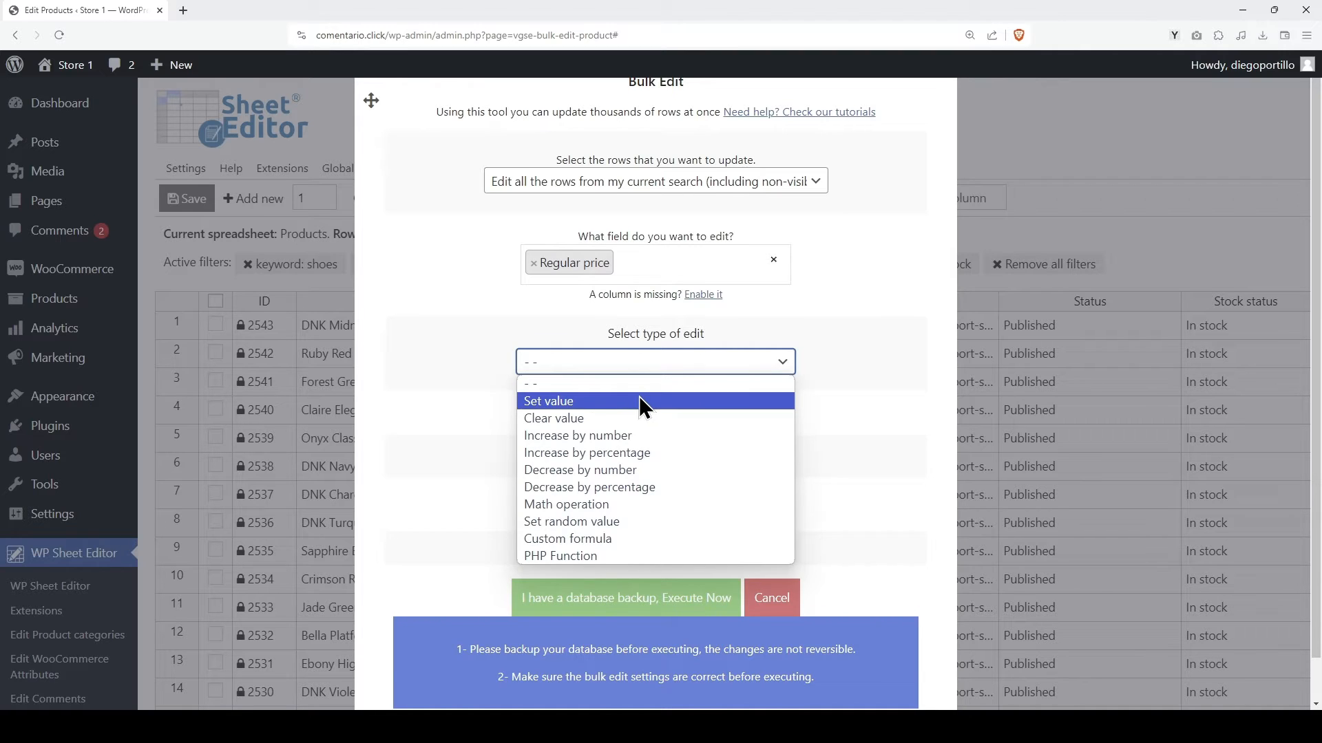
click(548, 401)
text(120)
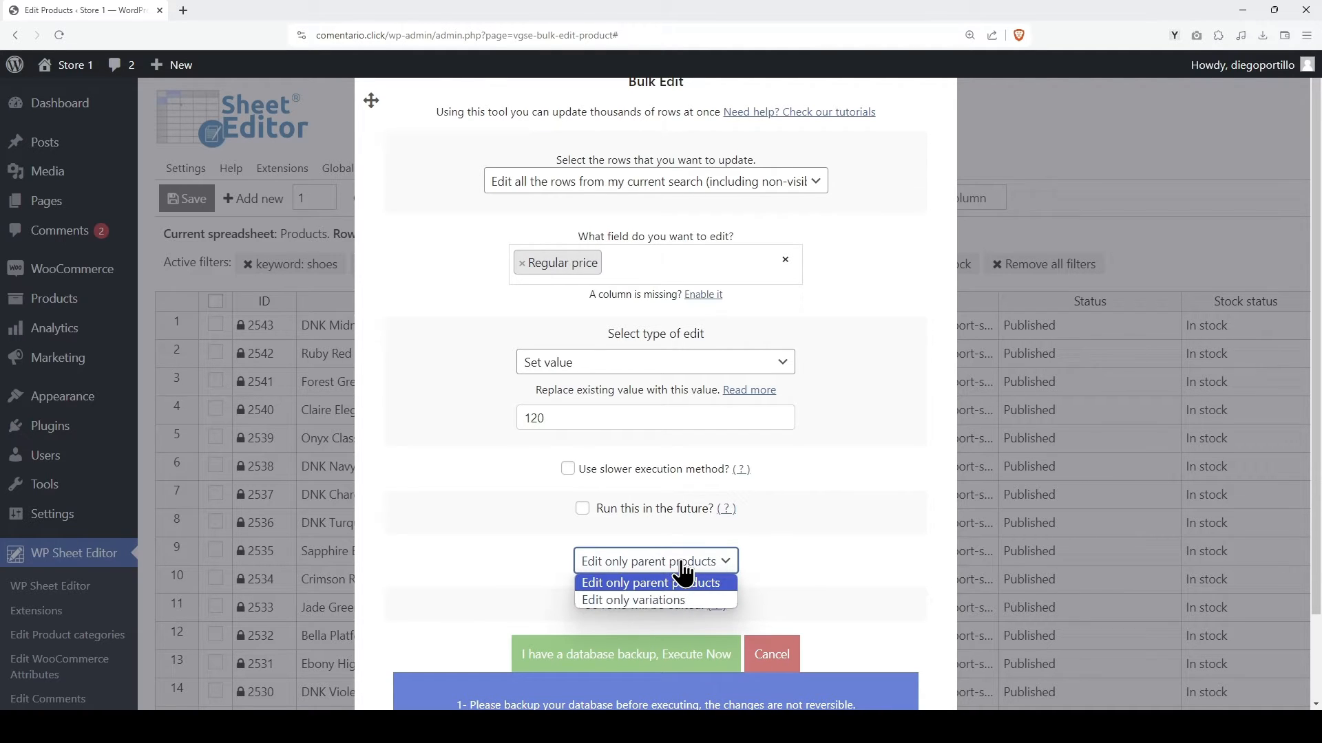
click(625, 653)
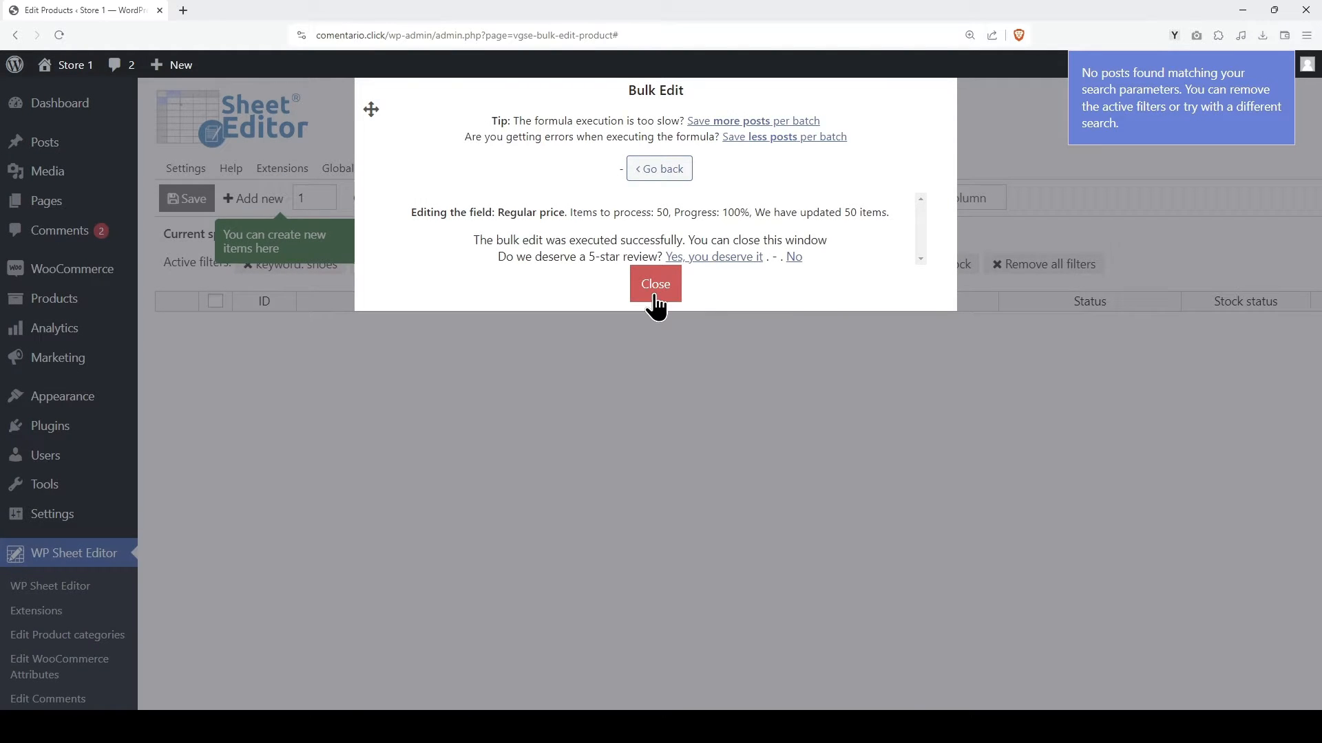
Close the results and remove the '_regular_price <= 100' active filter.
click(655, 284)
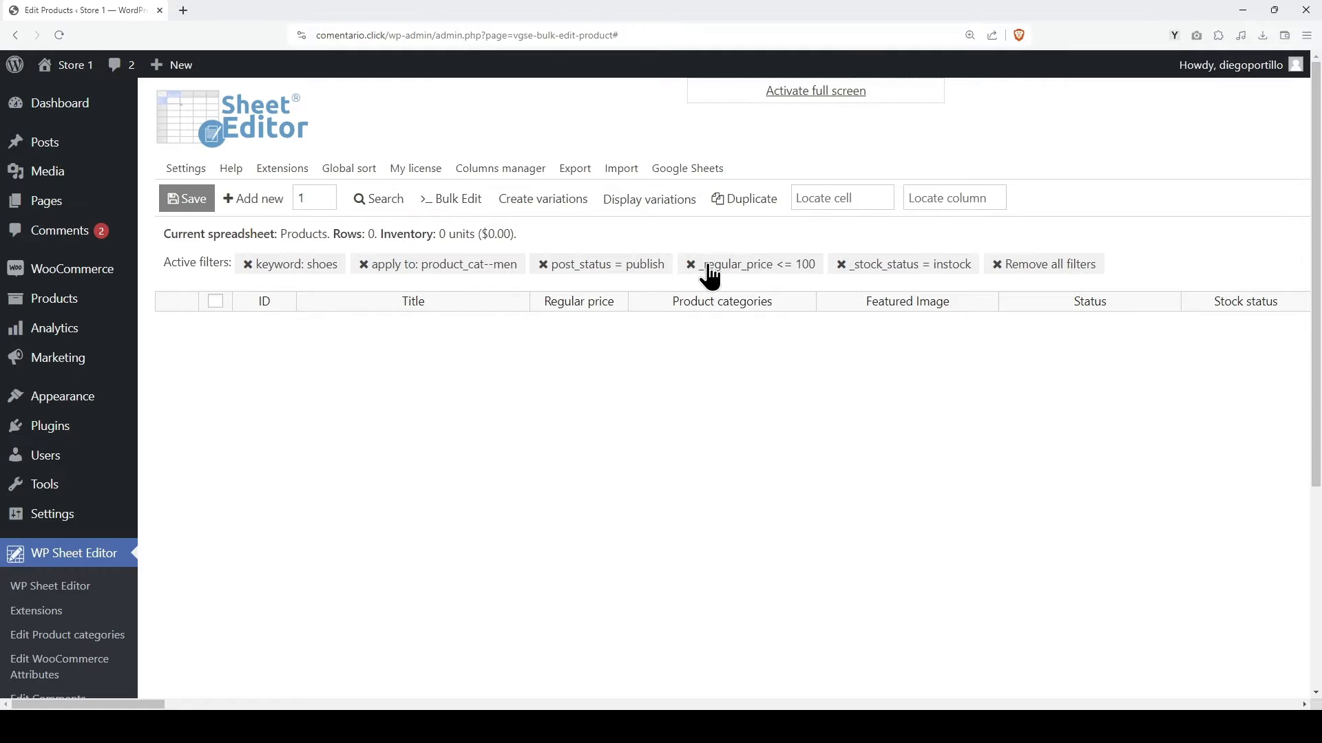
click(690, 264)
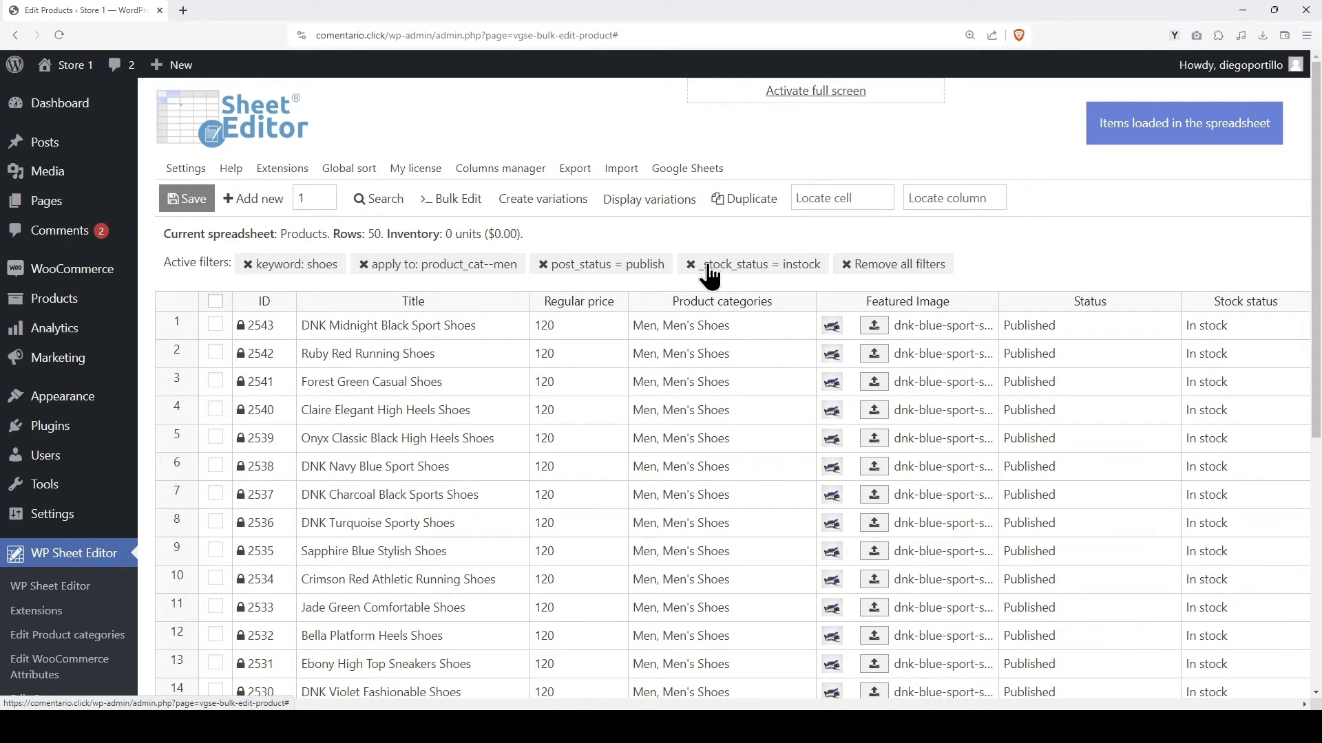
scroll(down, 3)
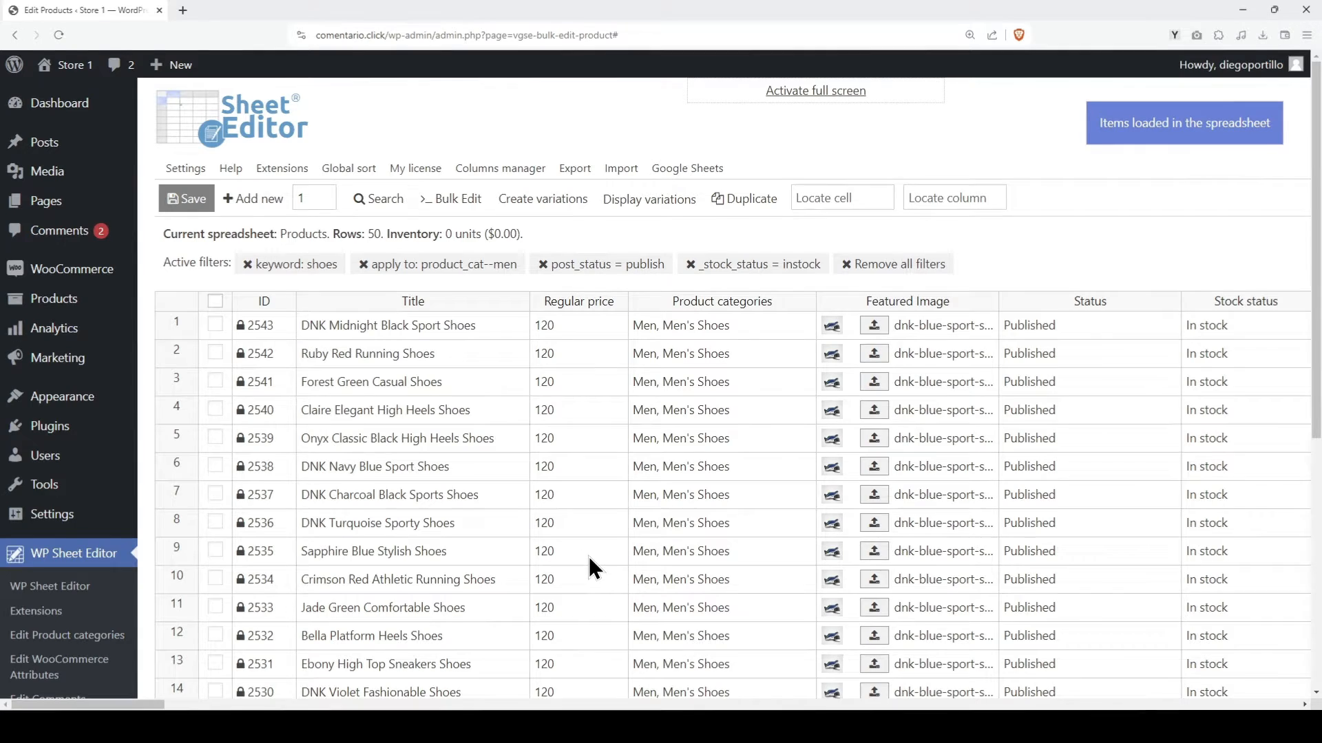
Bulk-edit the 50 shoes to increase Regular price by 5.
click(450, 199)
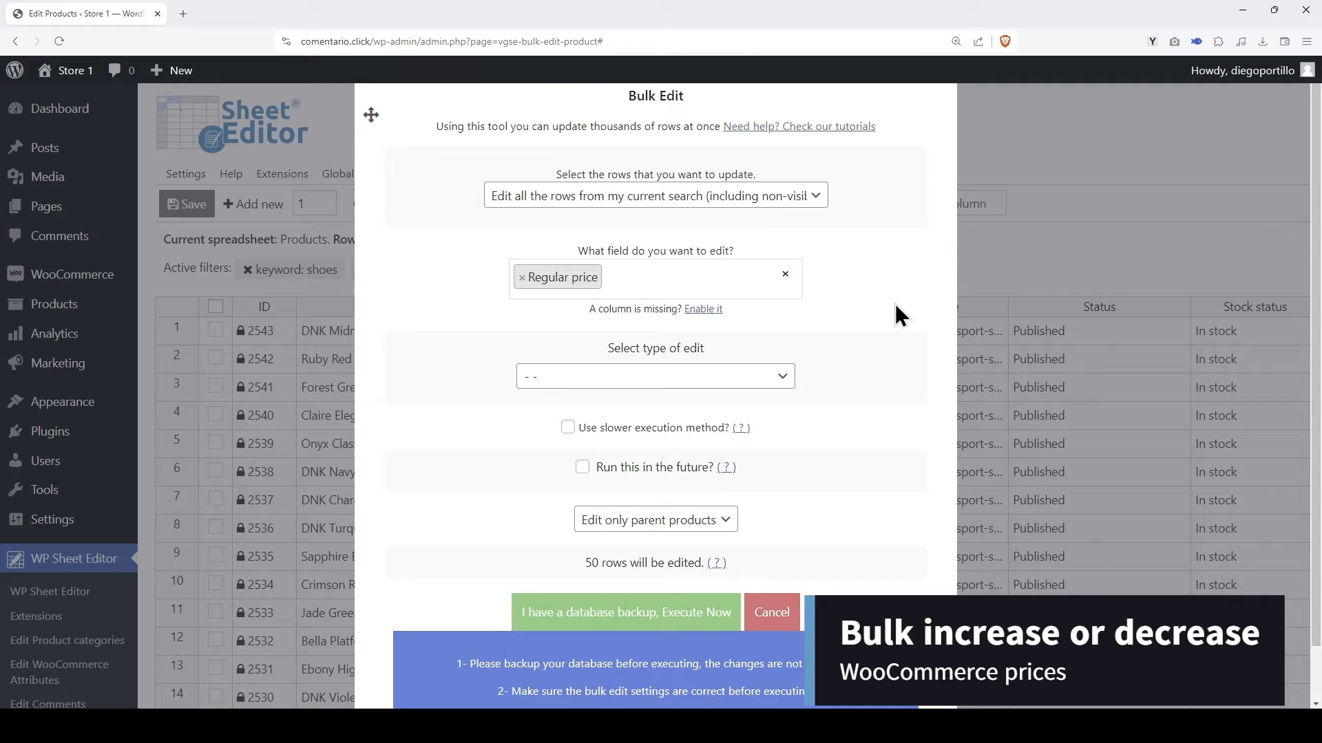
click(653, 376)
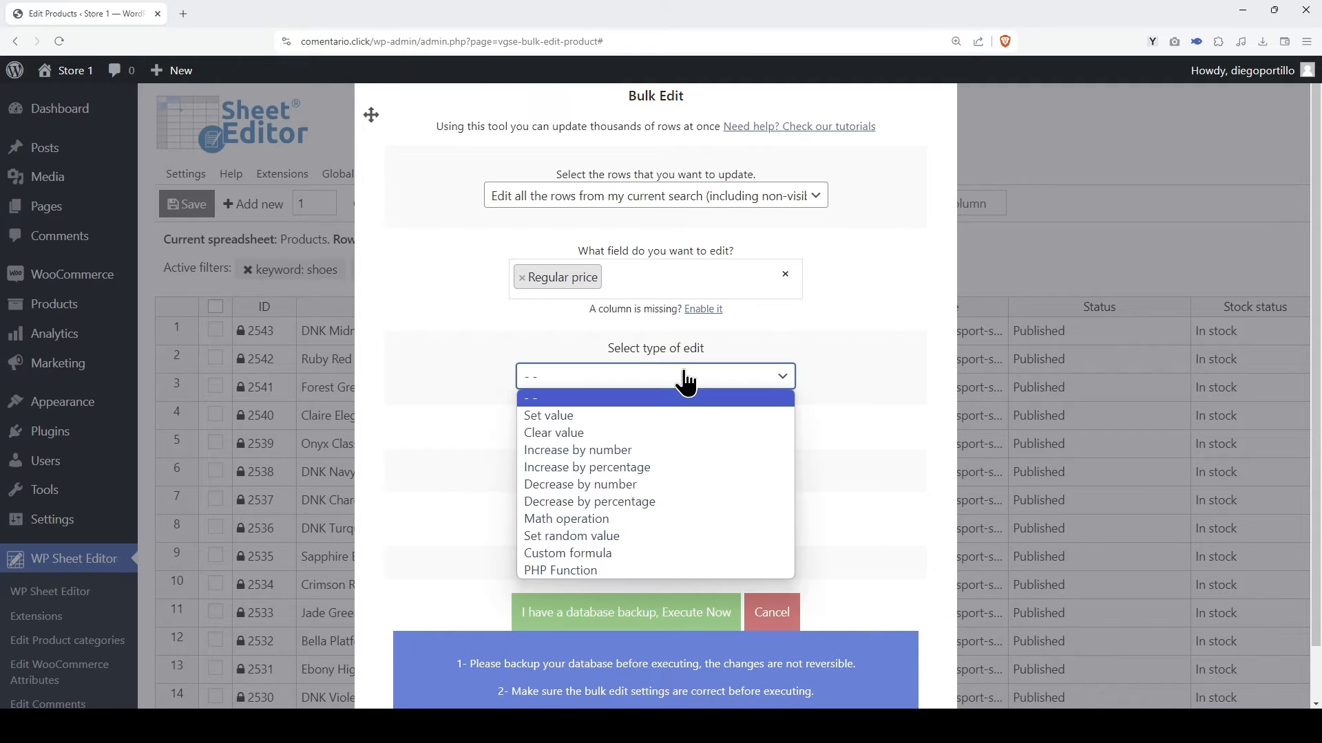
mouse_move(684, 450)
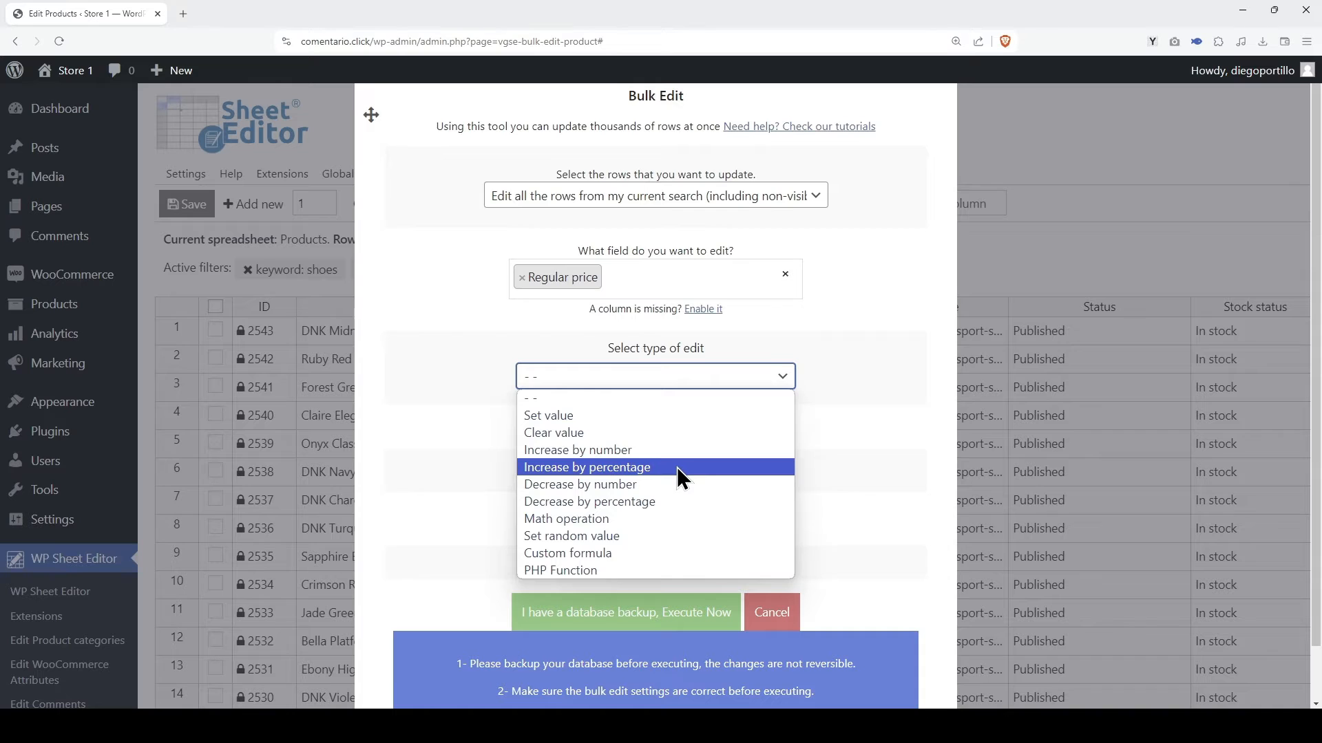
mouse_move(700, 487)
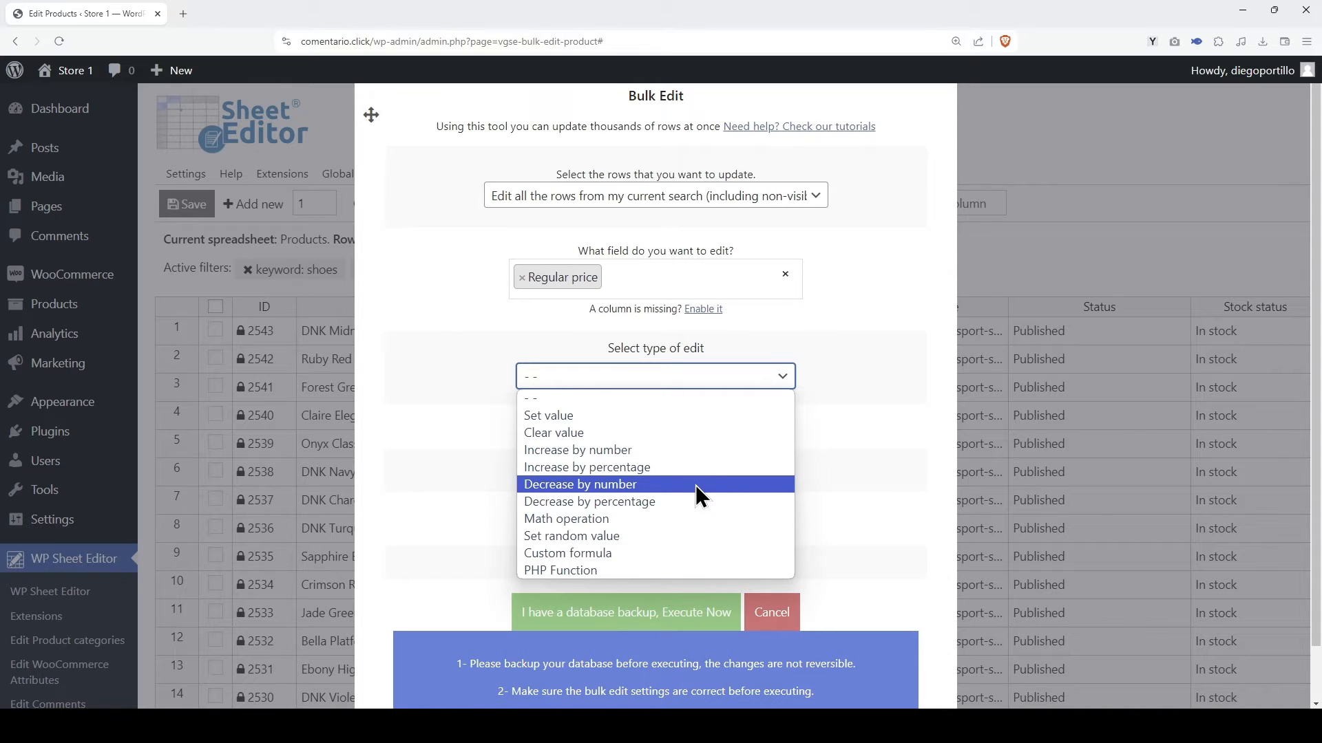
mouse_move(698, 505)
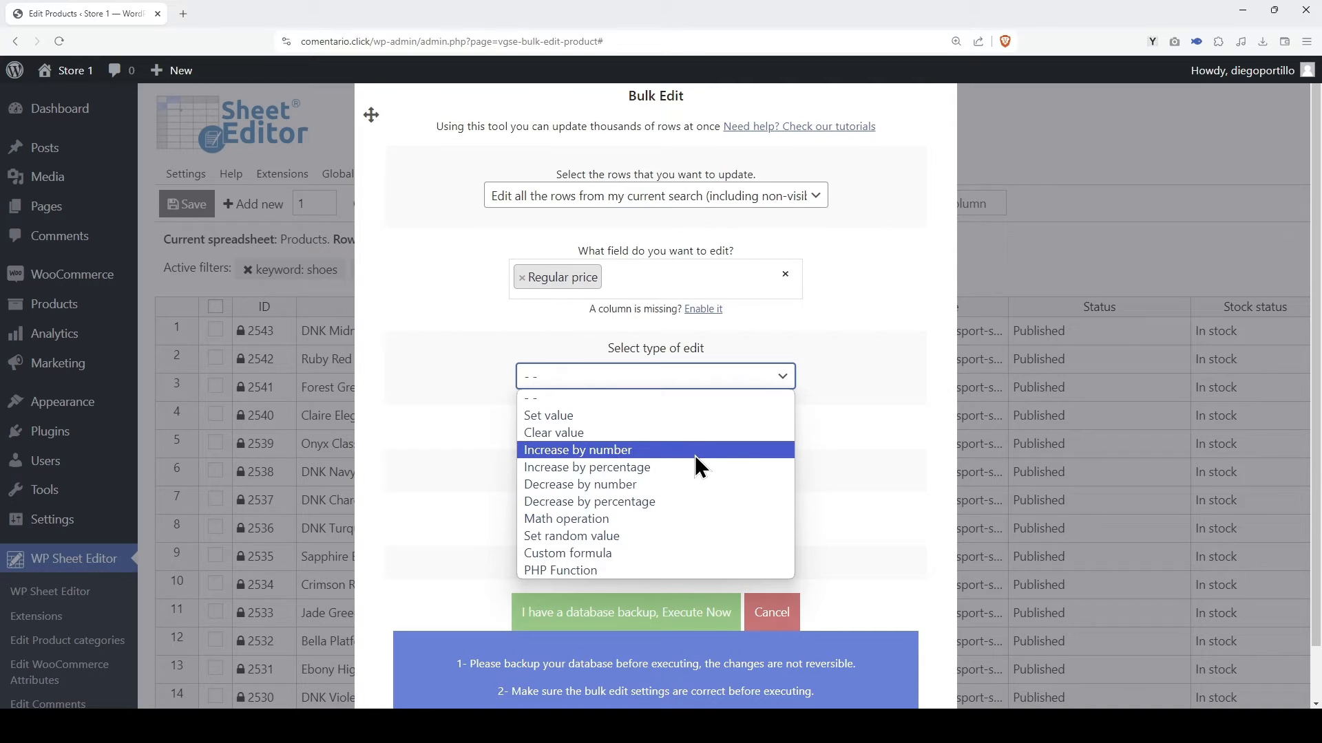
click(577, 449)
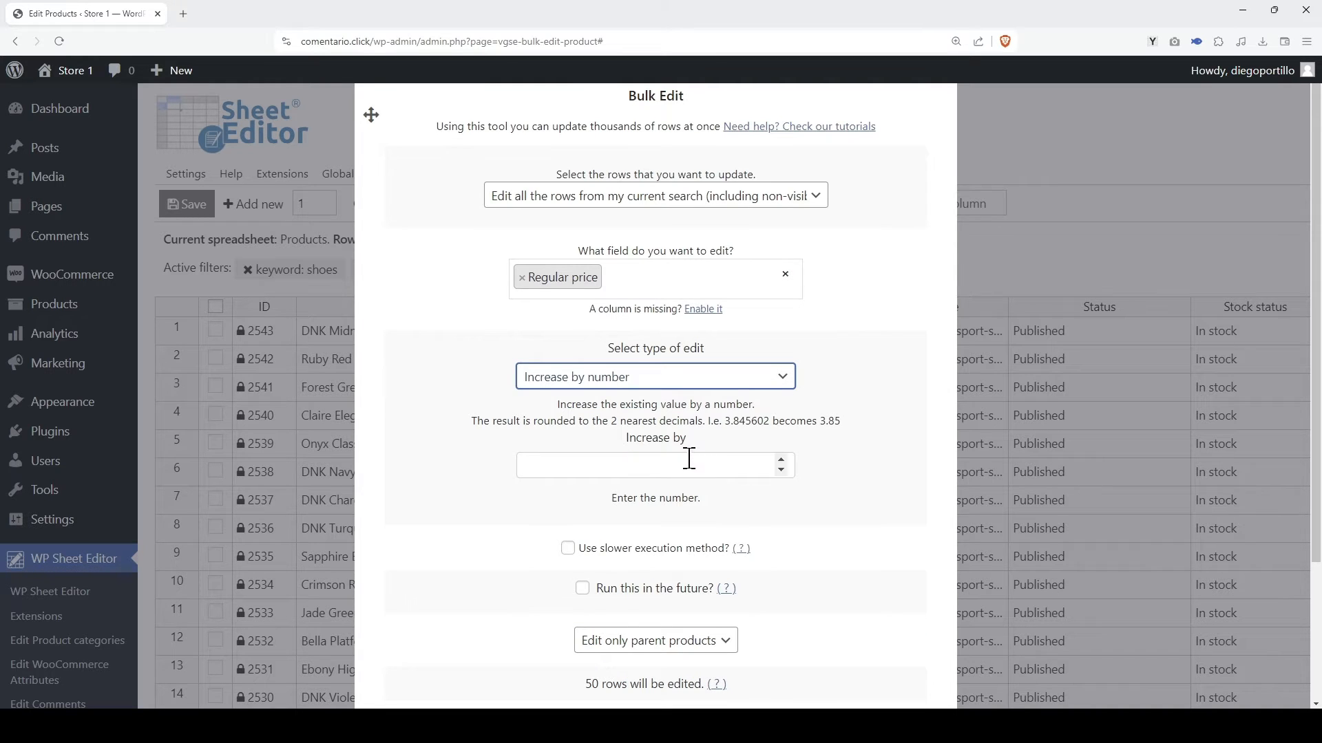
text(5)
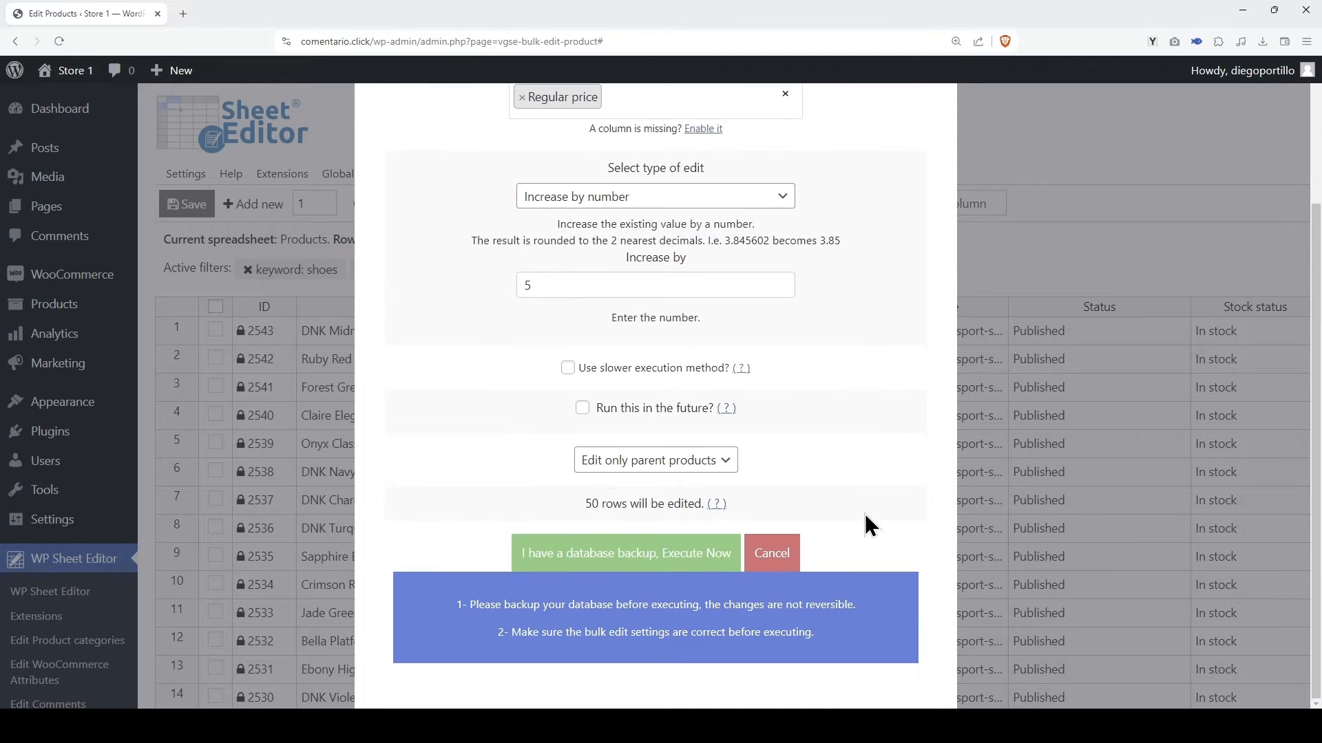
click(624, 553)
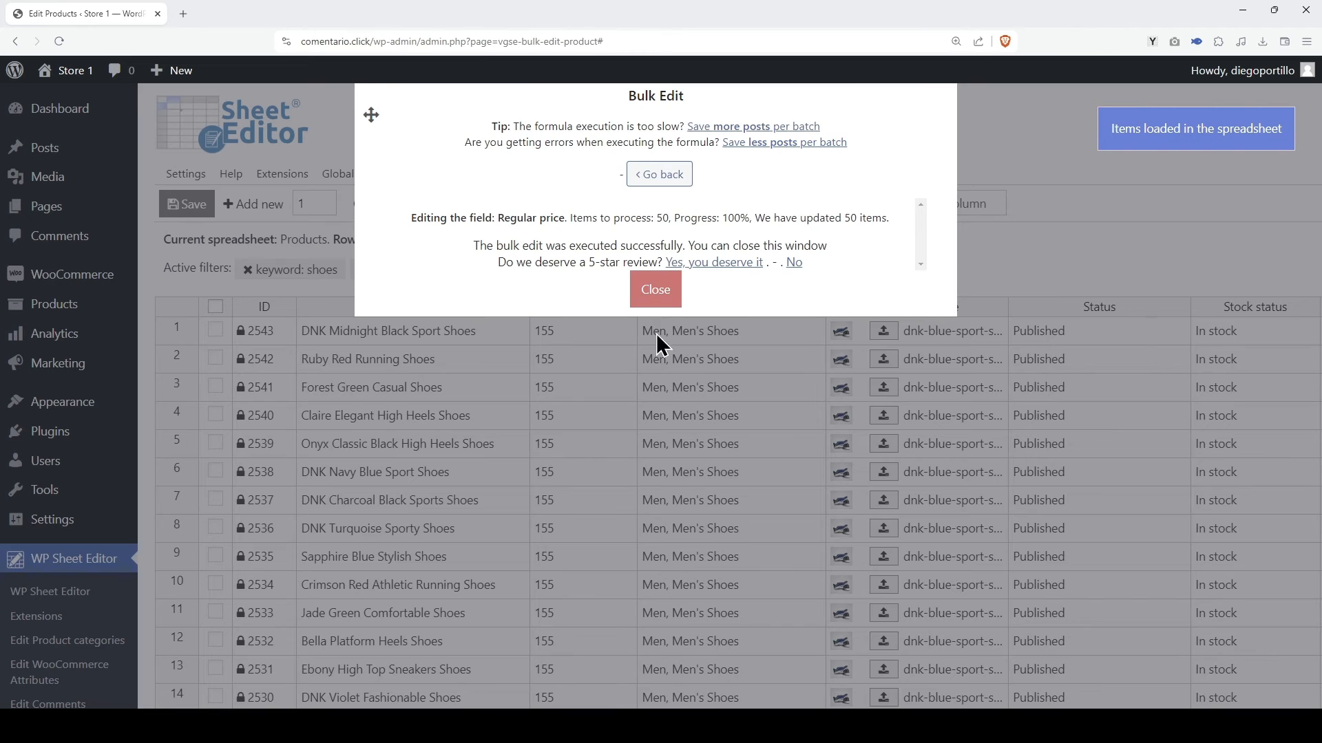
Close the bulk edit result and remove all active filters.
click(655, 289)
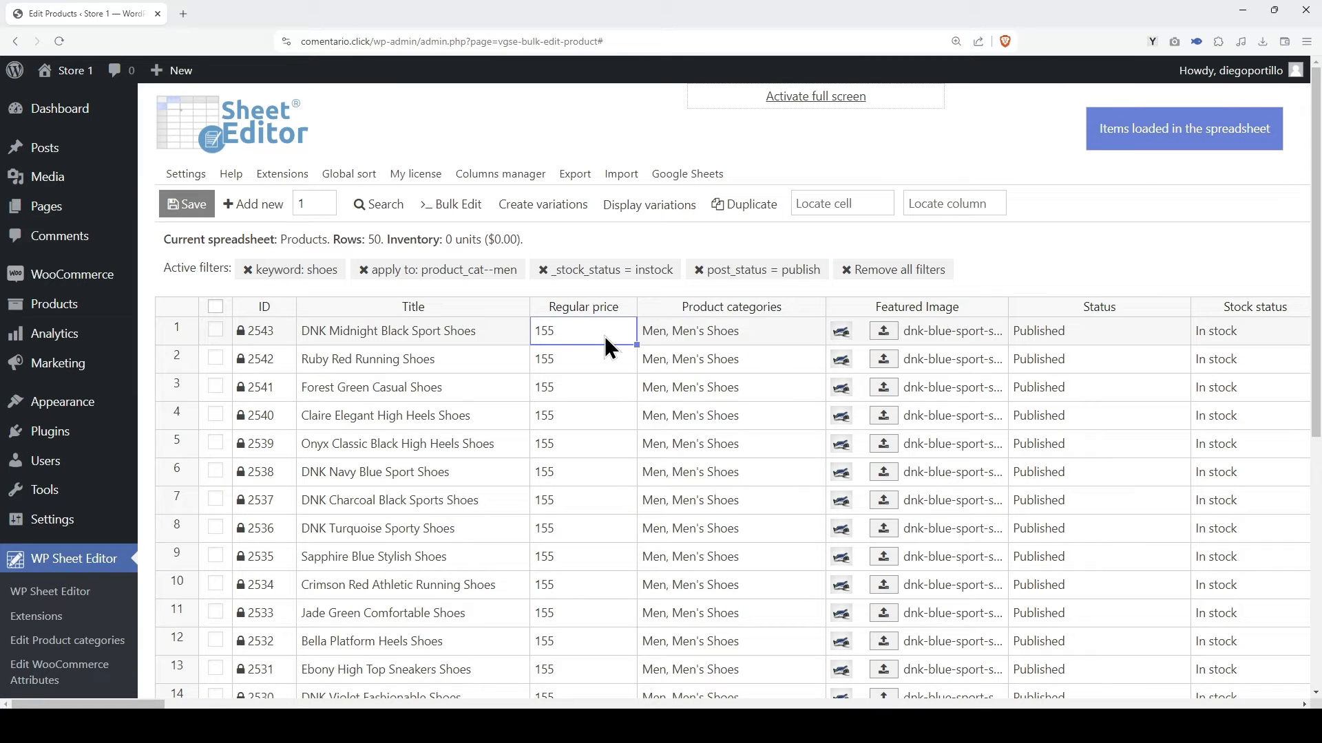
mouse_move(590, 448)
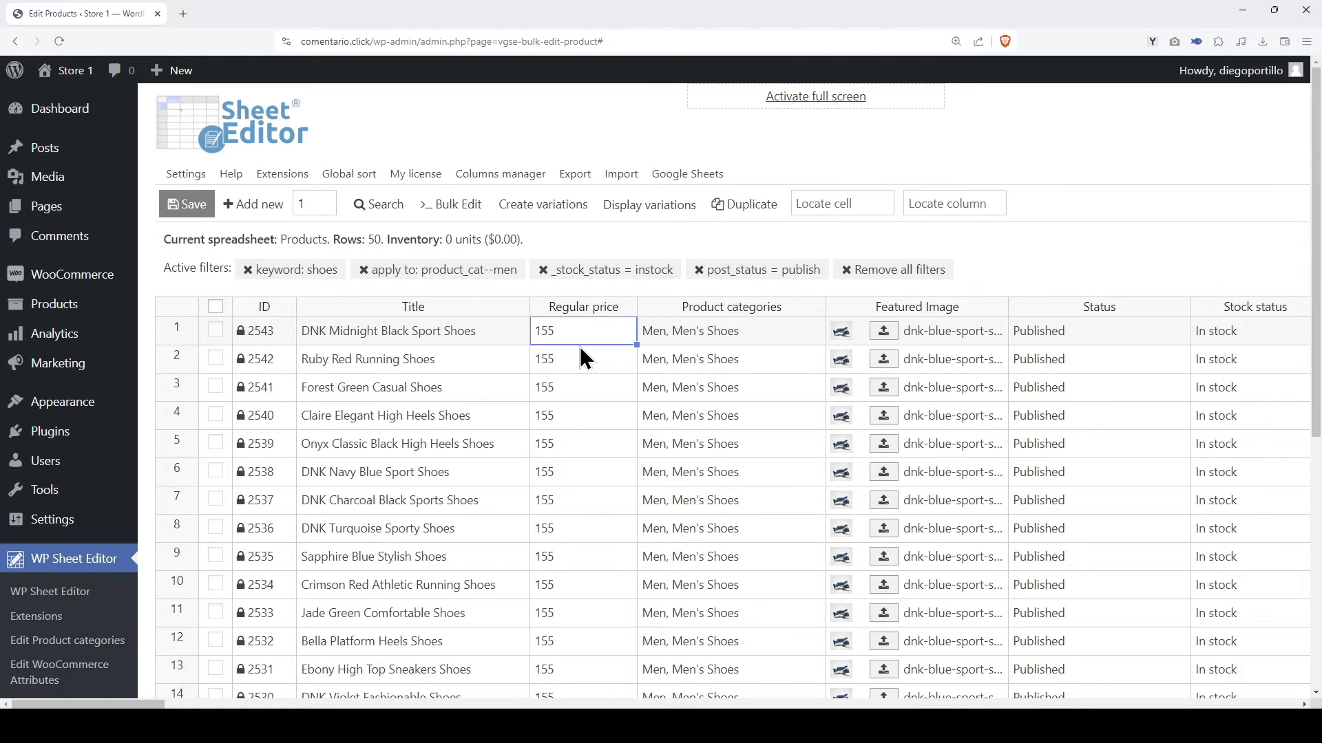
click(893, 269)
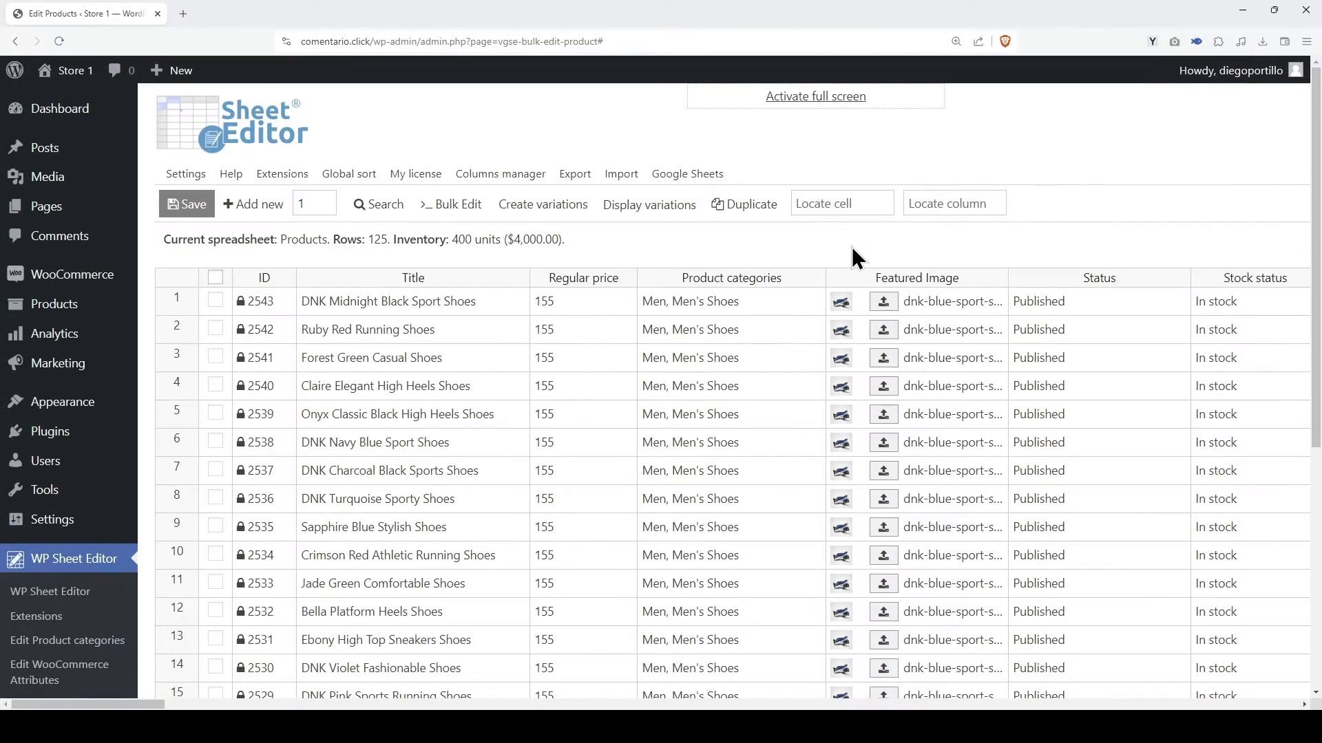
Start an Import CSV and choose the products file.
click(620, 174)
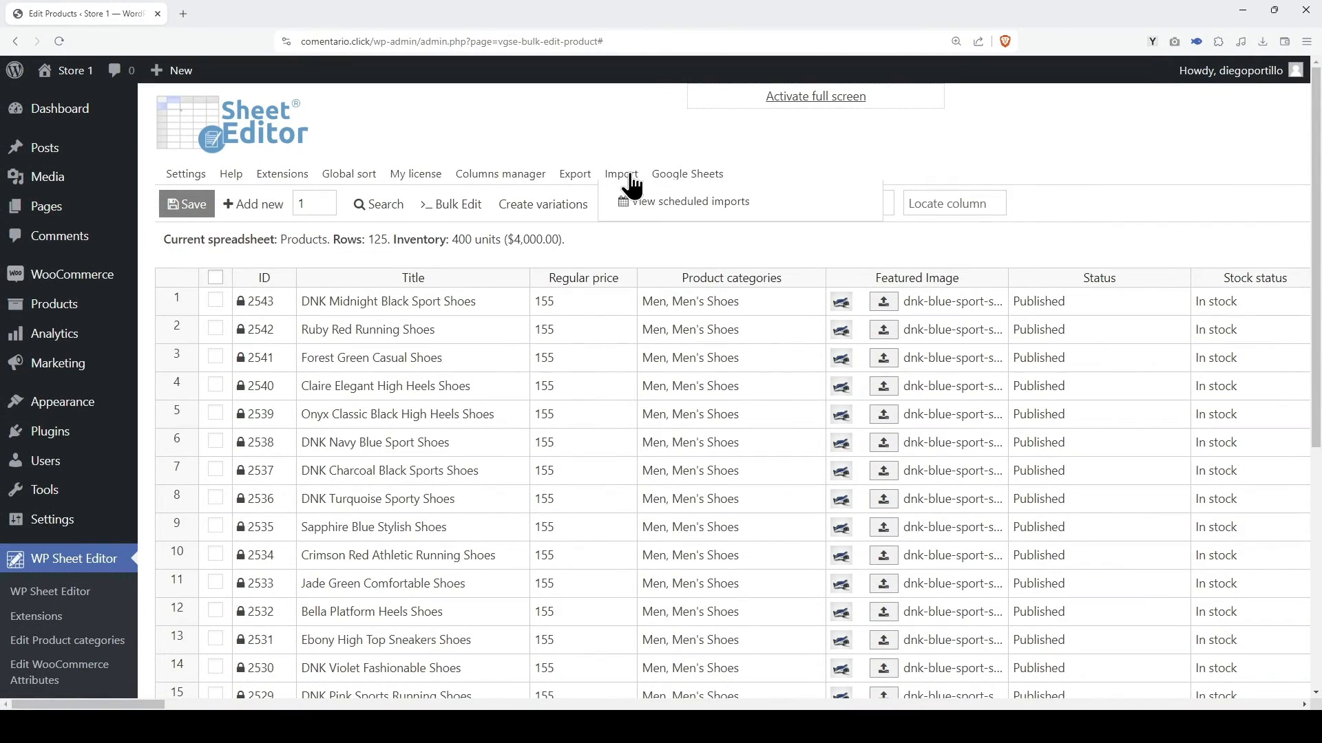
click(620, 174)
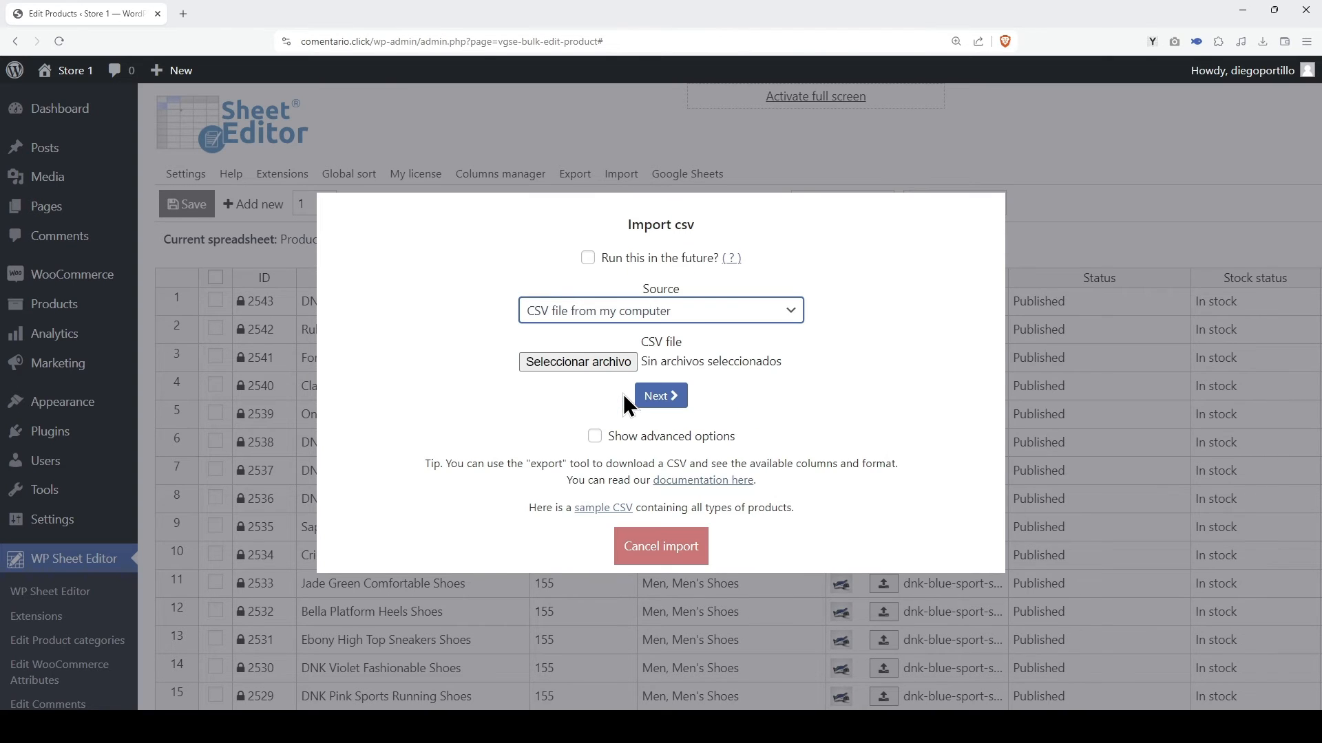
click(577, 361)
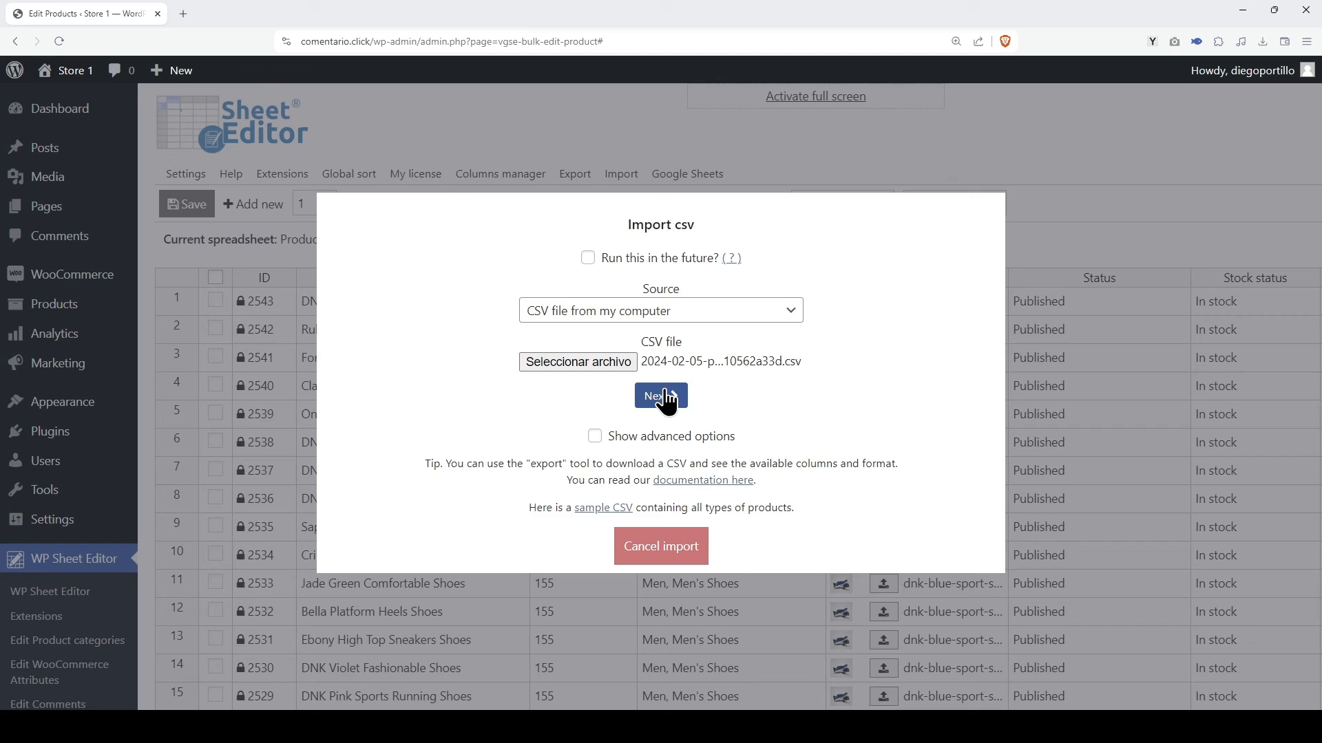
click(660, 397)
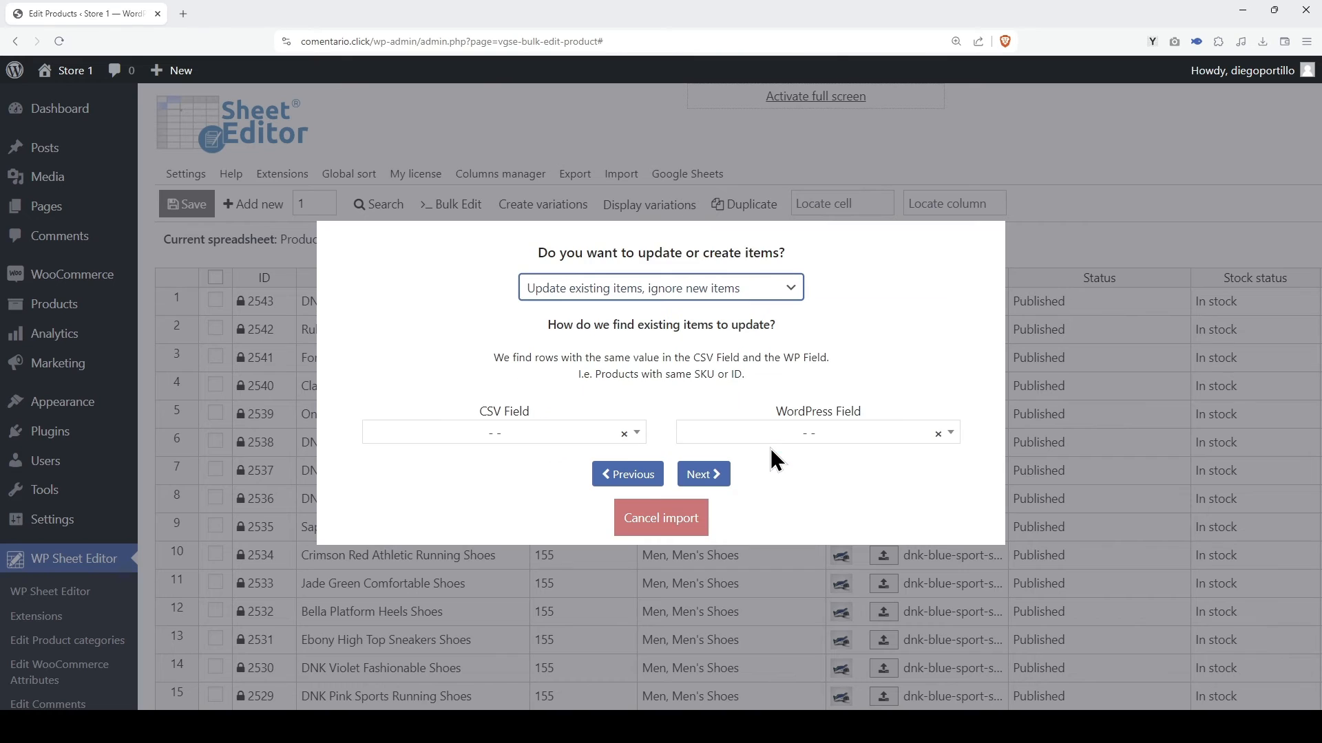
Match record_id to ID, run the import, and review the updated Regular prices.
click(502, 432)
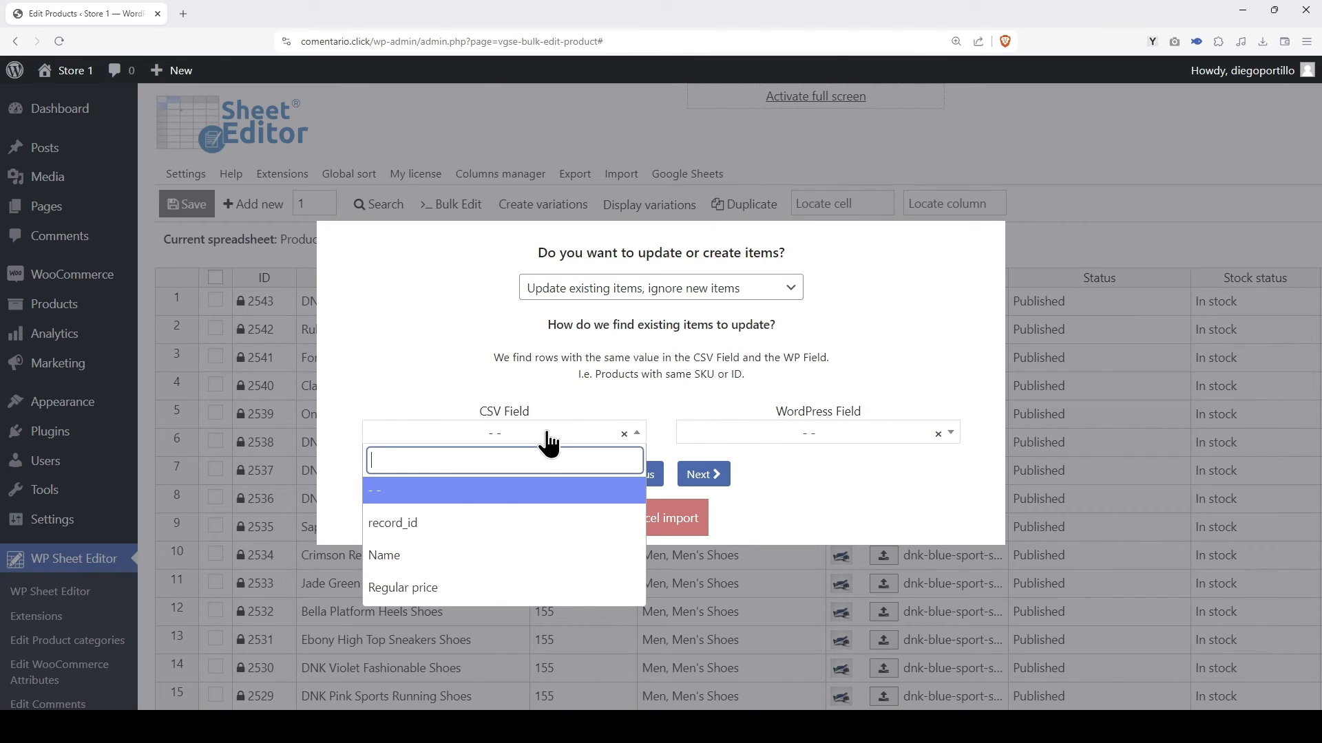
click(392, 522)
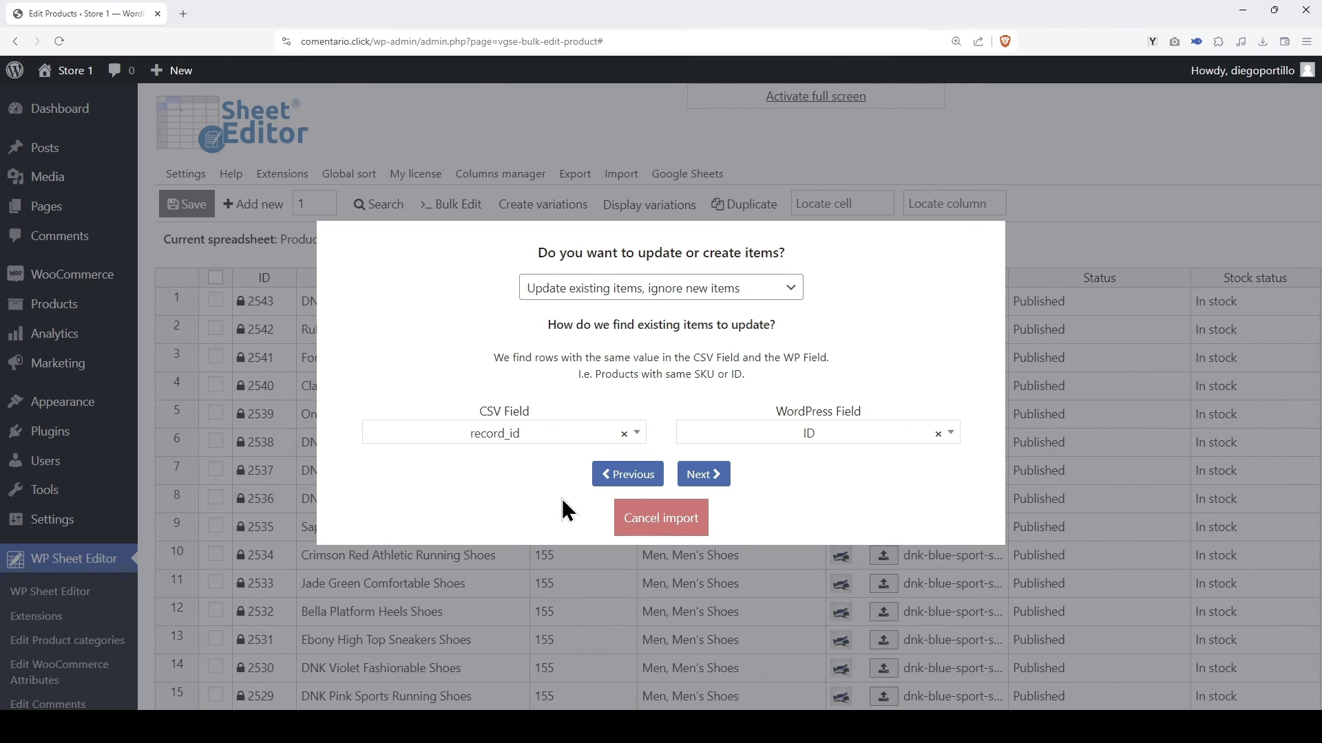
mouse_move(795, 451)
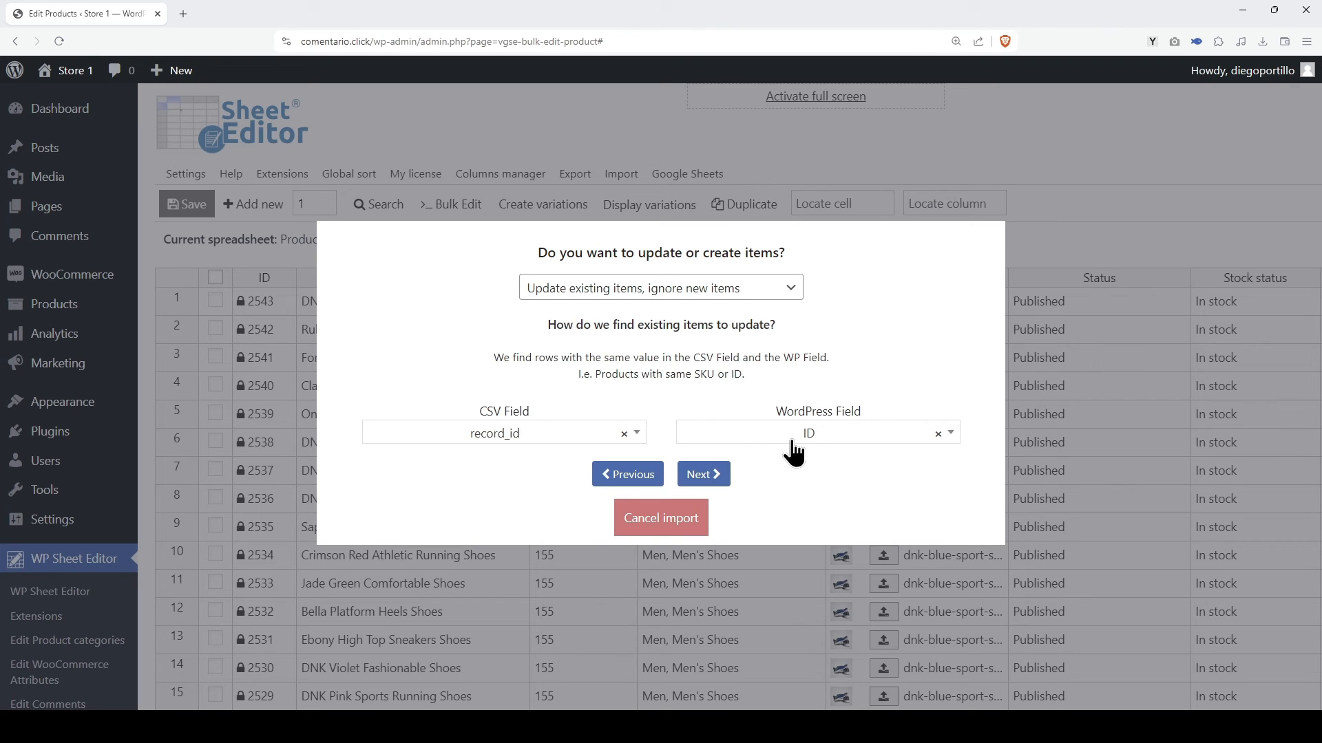
click(702, 473)
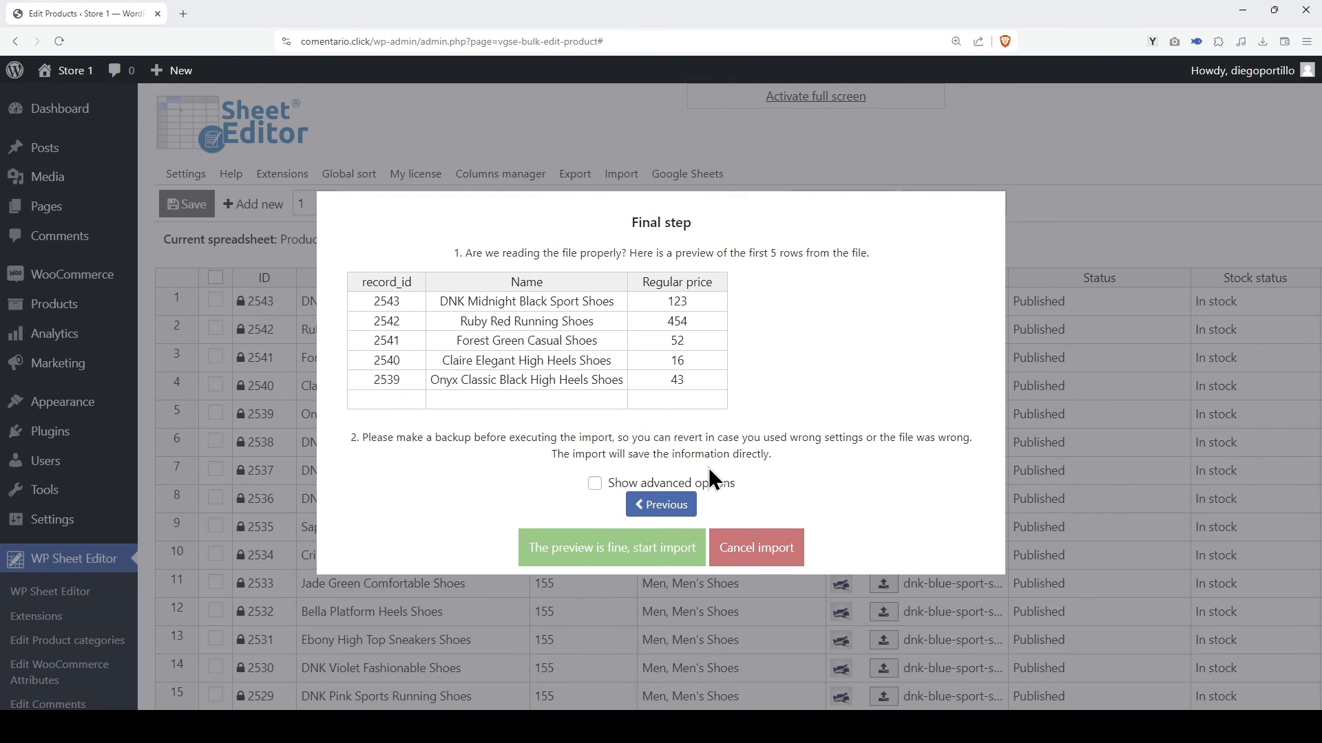
mouse_move(729, 326)
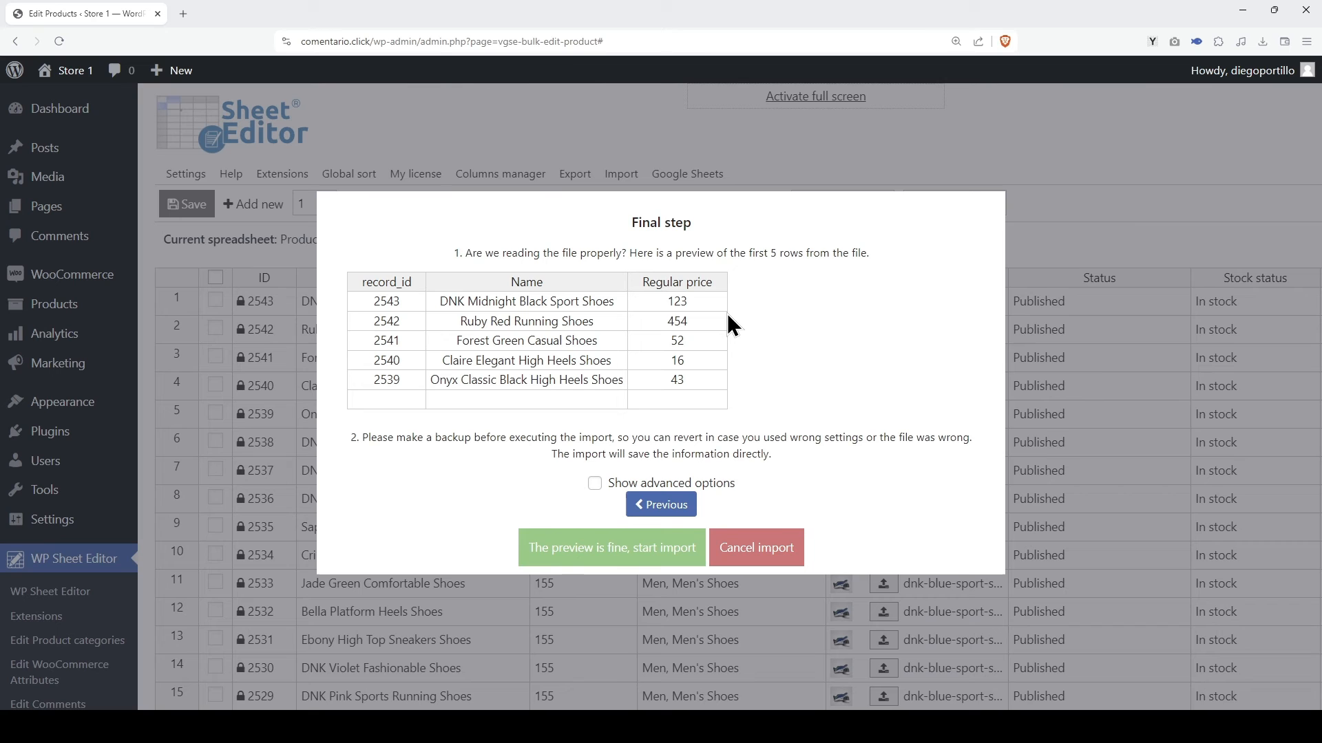
click(611, 547)
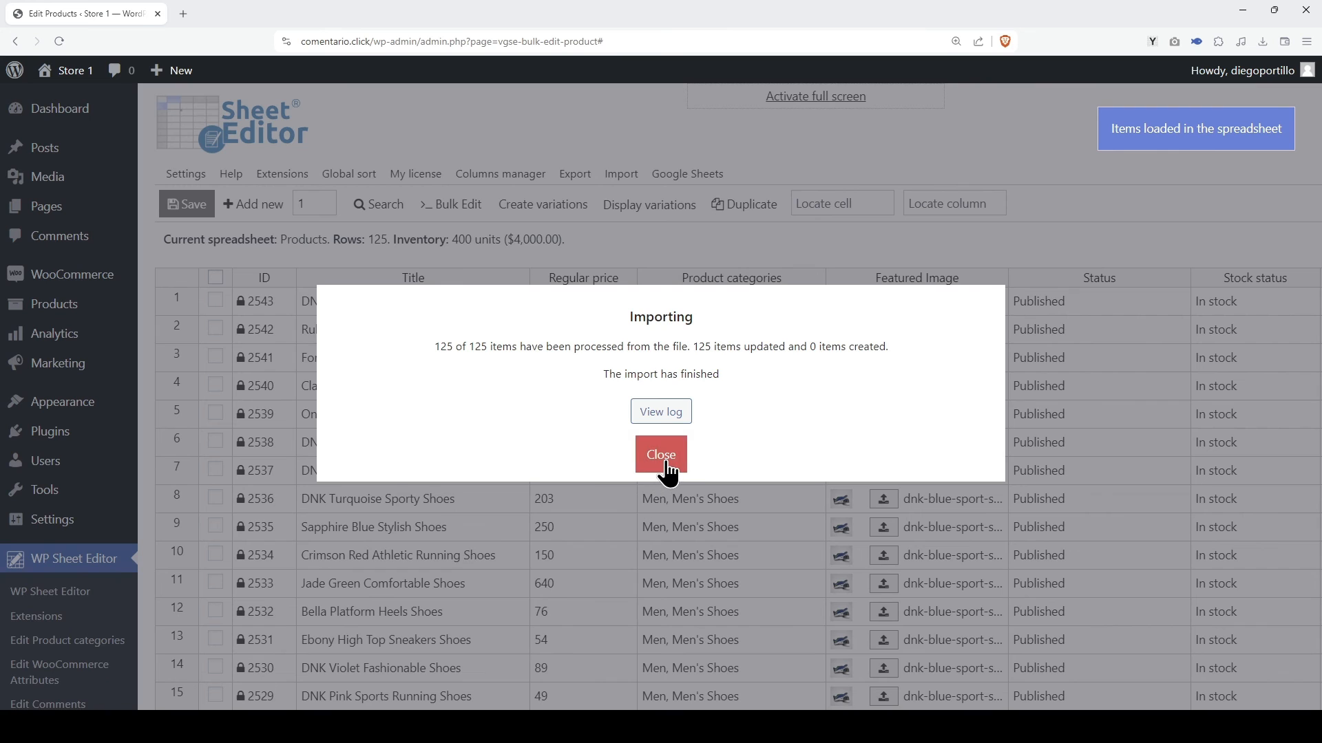
click(660, 454)
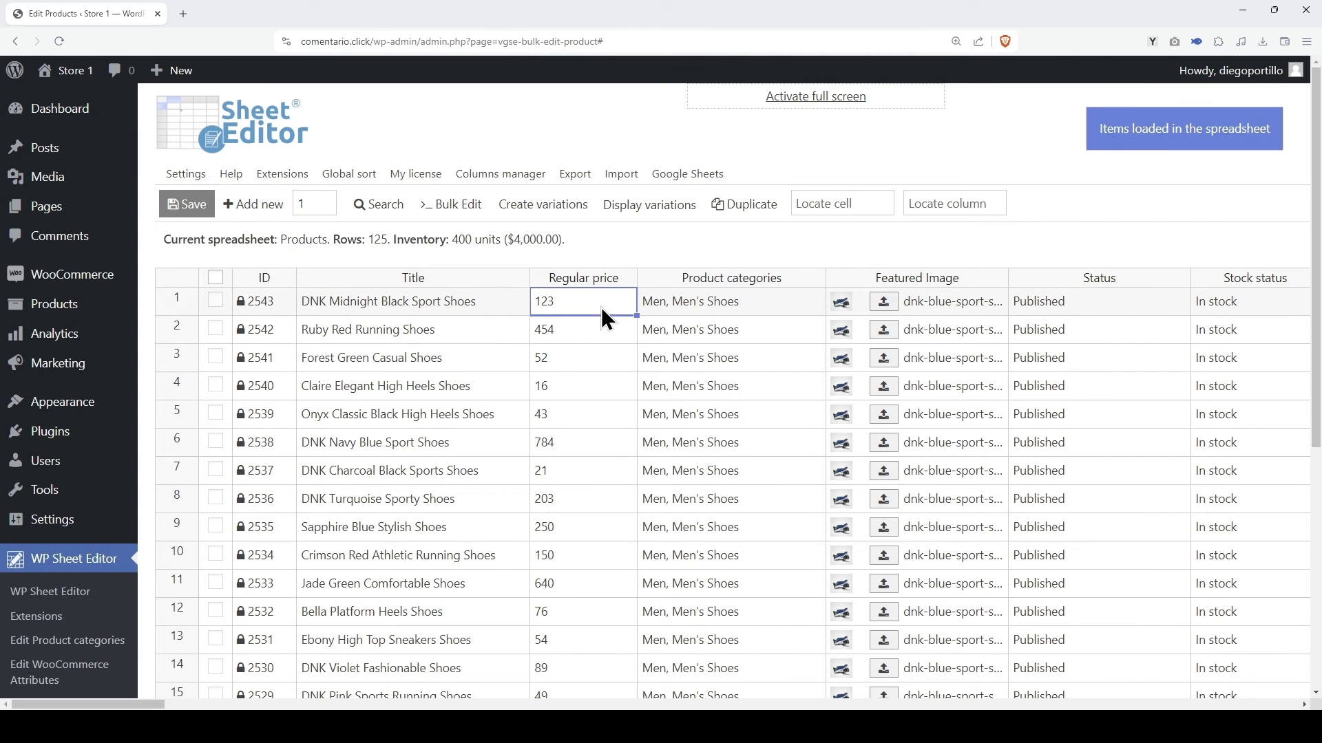
drag(583, 301, 582, 679)
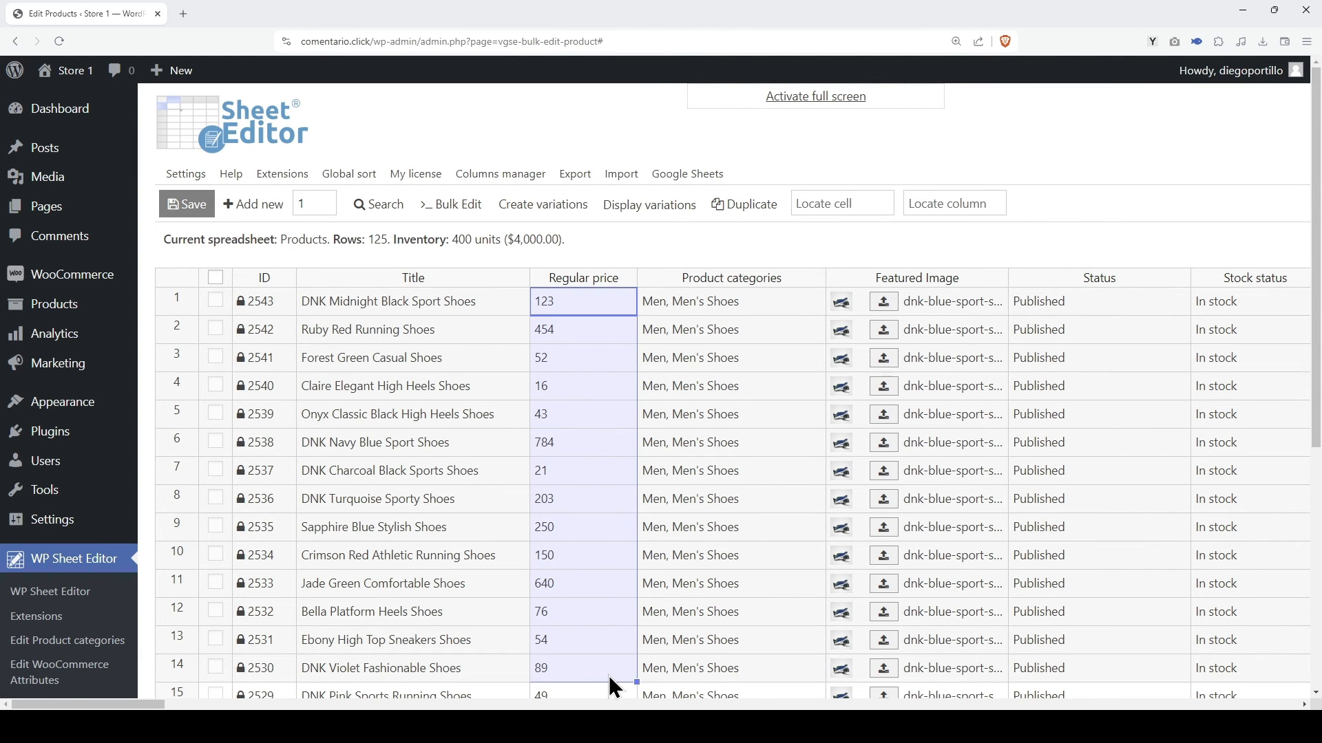